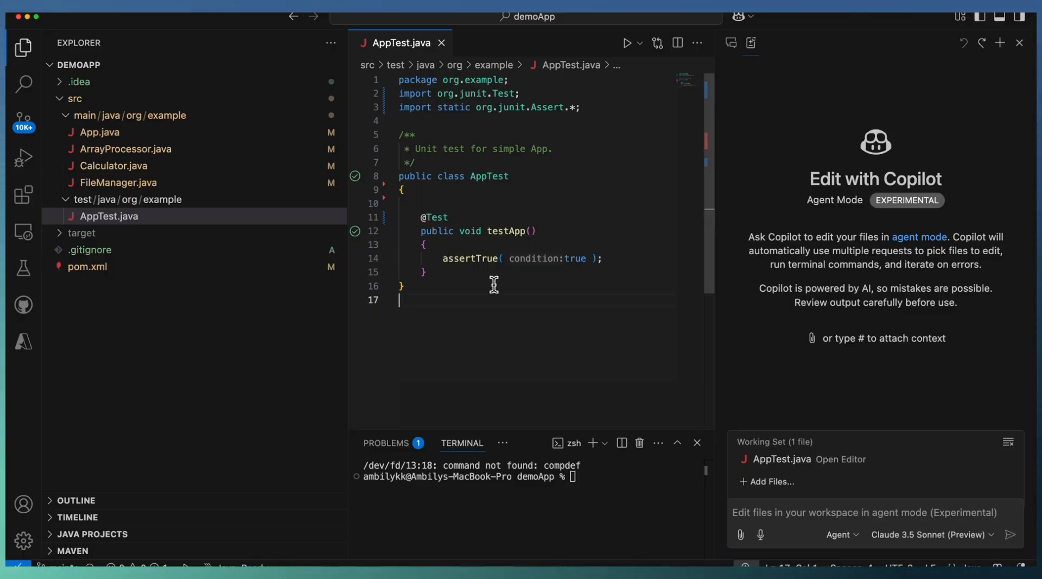
mouse_move(170, 98)
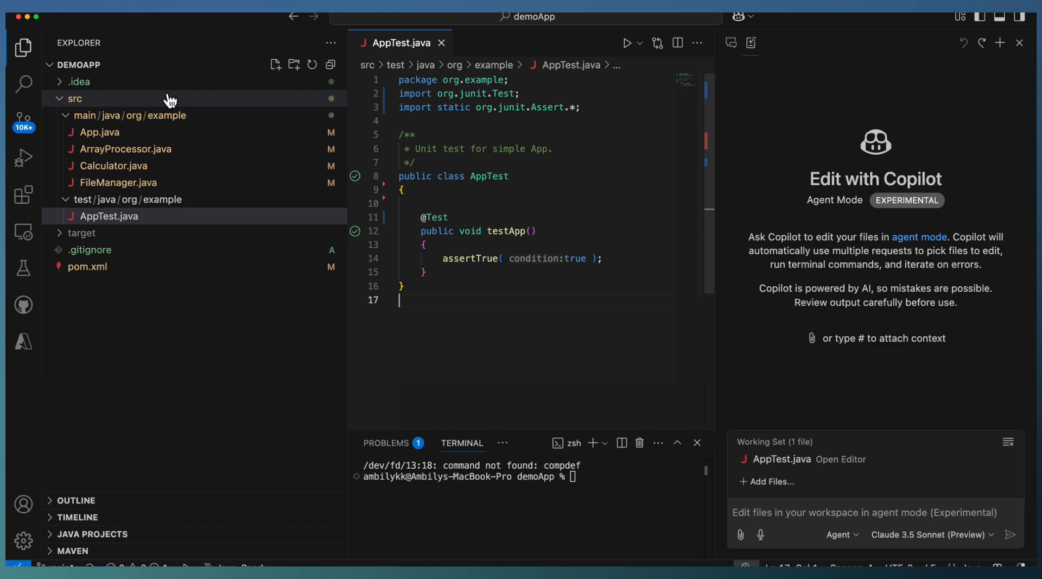
- Review App.java, ArrayProcessor.java and FileManager.java, then select testApp in AppTest.java
left_click(100, 132)
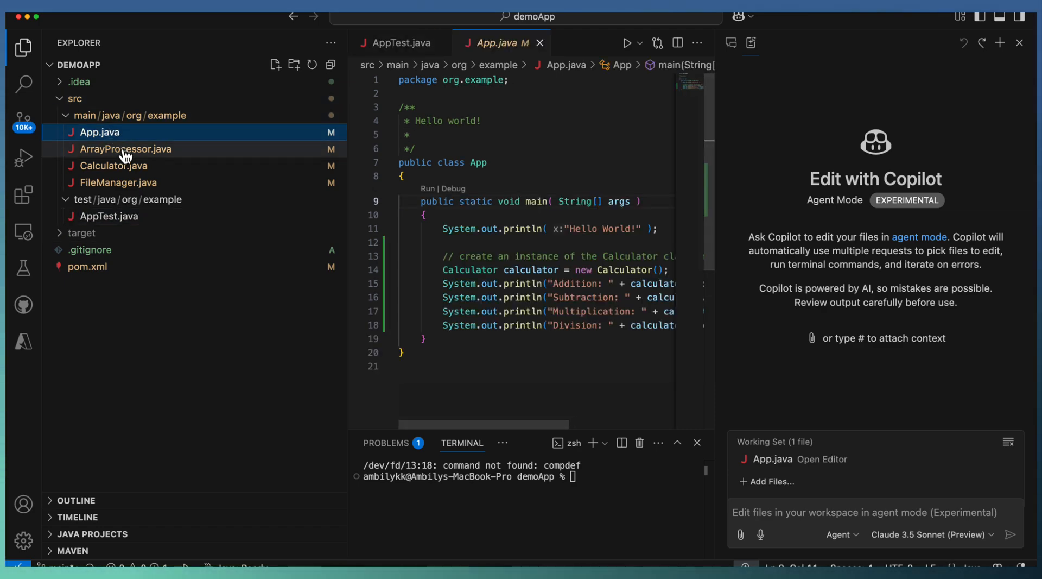
left_click(125, 149)
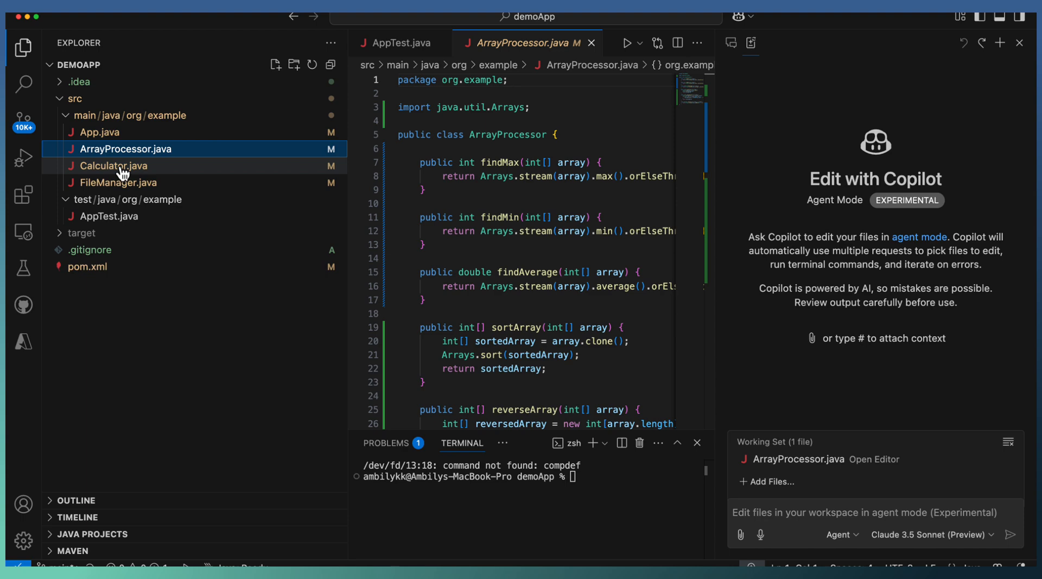
left_click(118, 182)
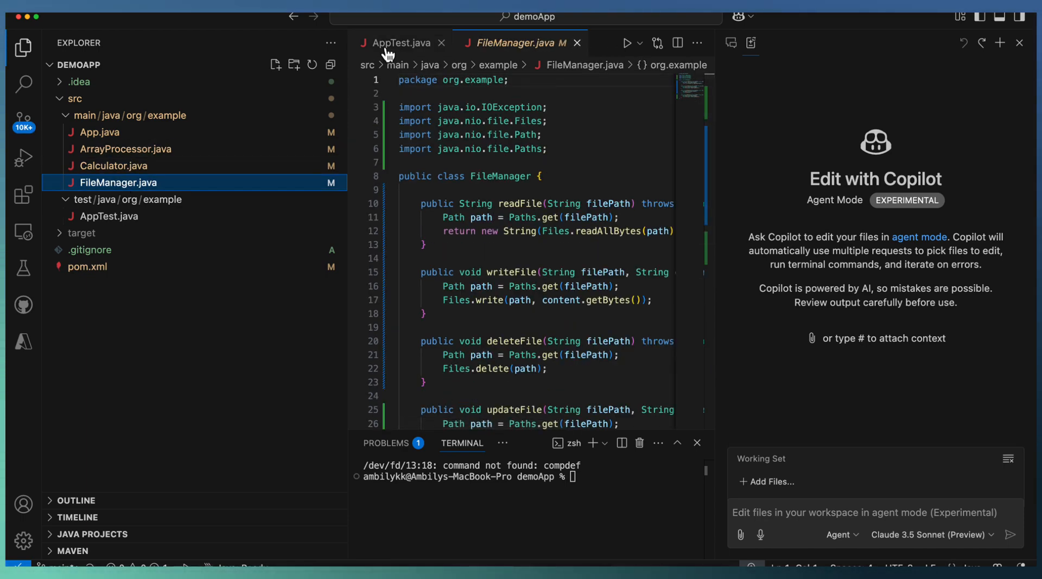
left_click(401, 43)
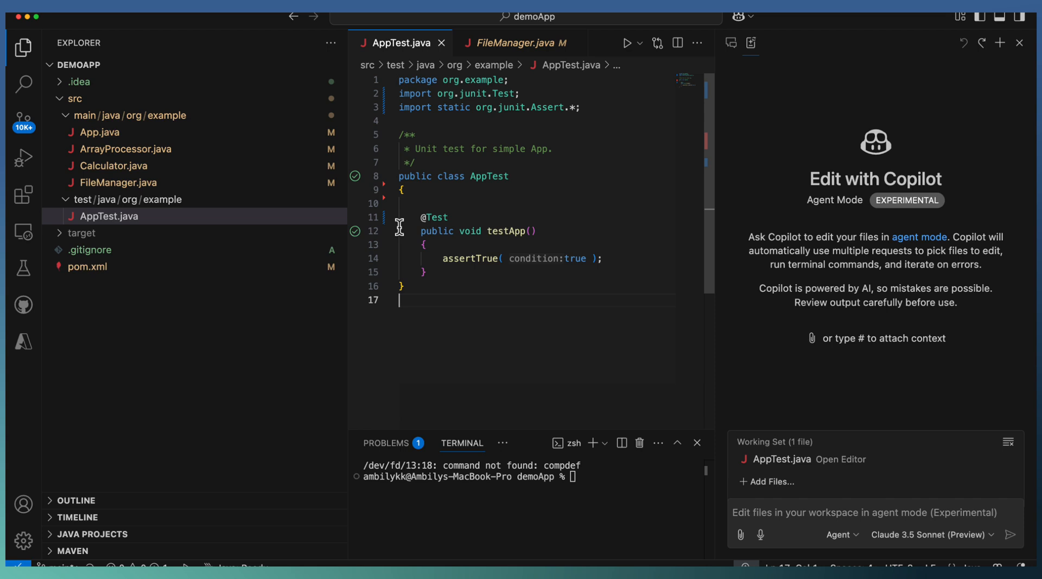
left_click_drag(419, 217, 427, 272)
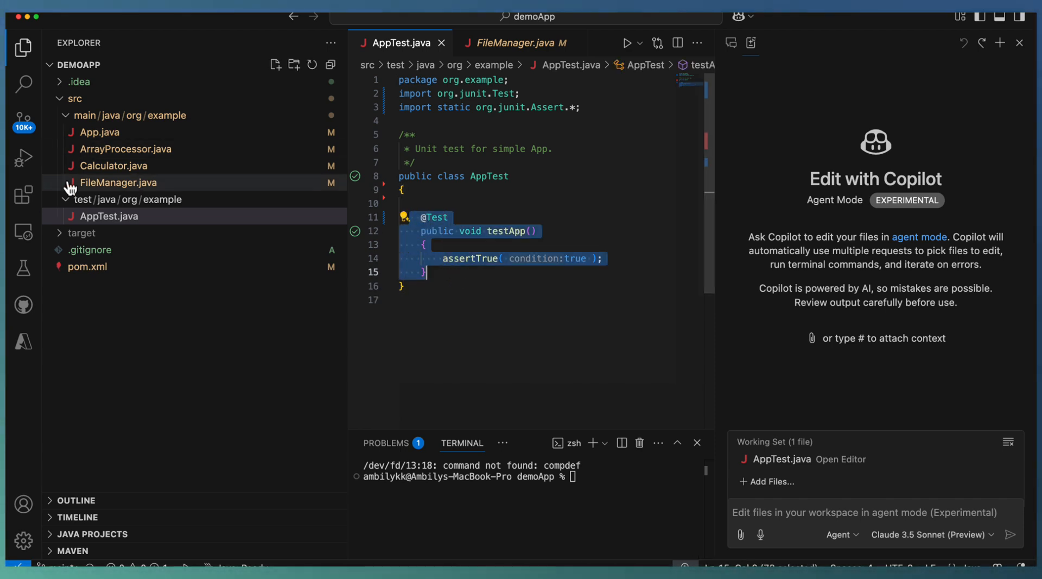
- Confirm AppTest passes in Testing, then remove AppTest.java from Copilot's working set
left_click(24, 267)
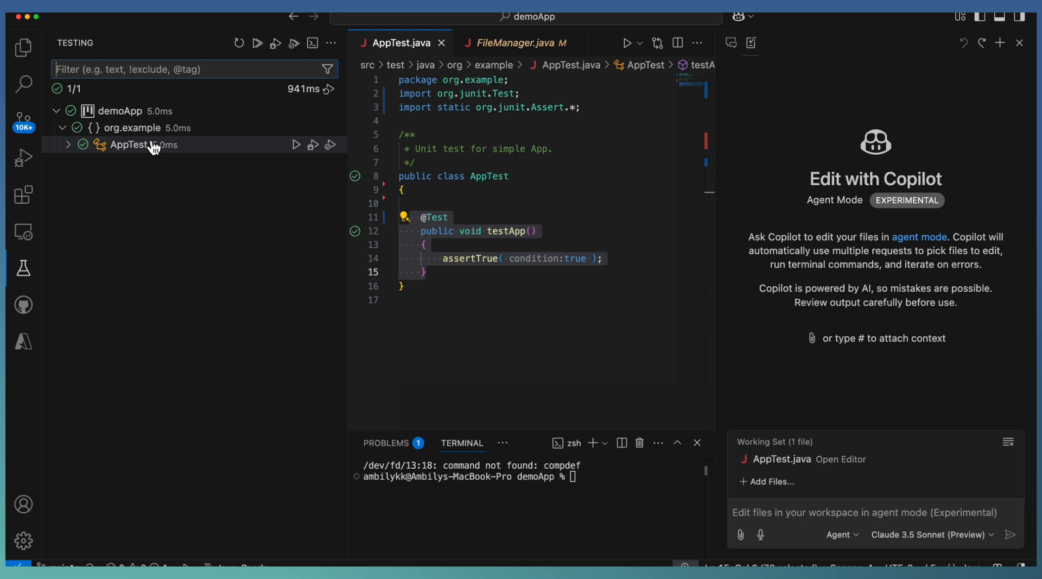
mouse_move(277, 148)
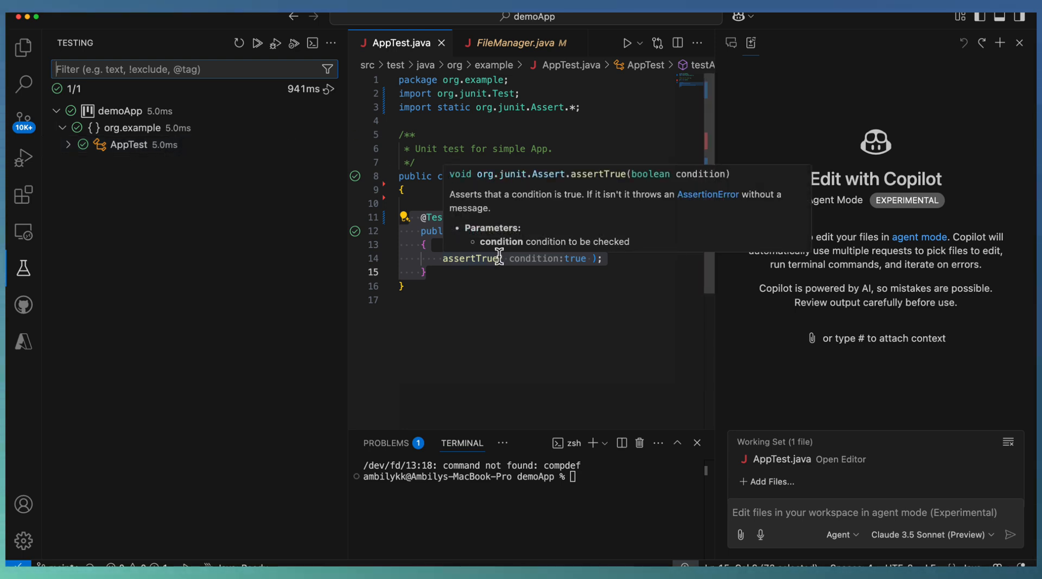
left_click(24, 48)
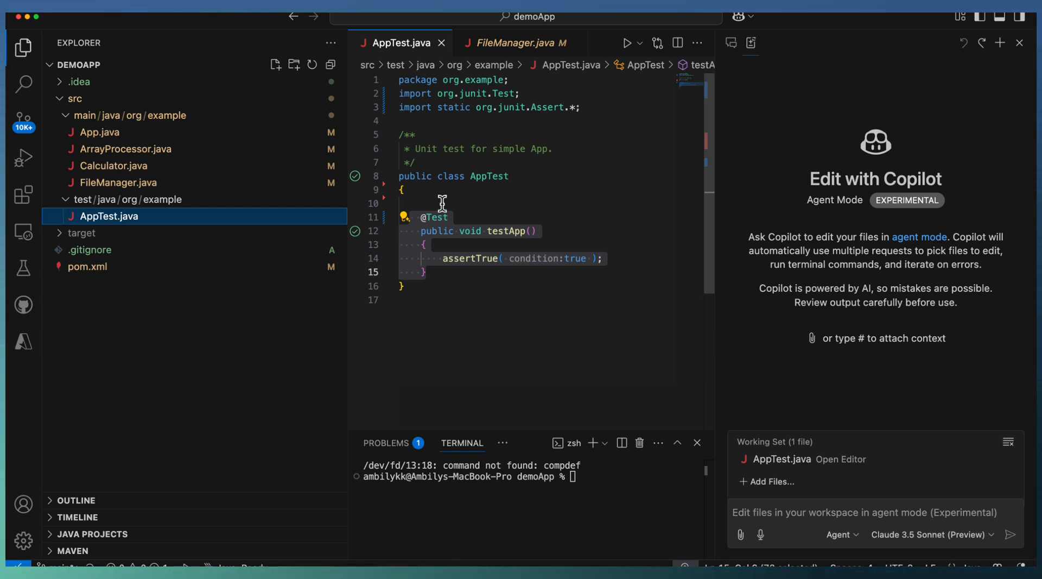
mouse_move(450, 203)
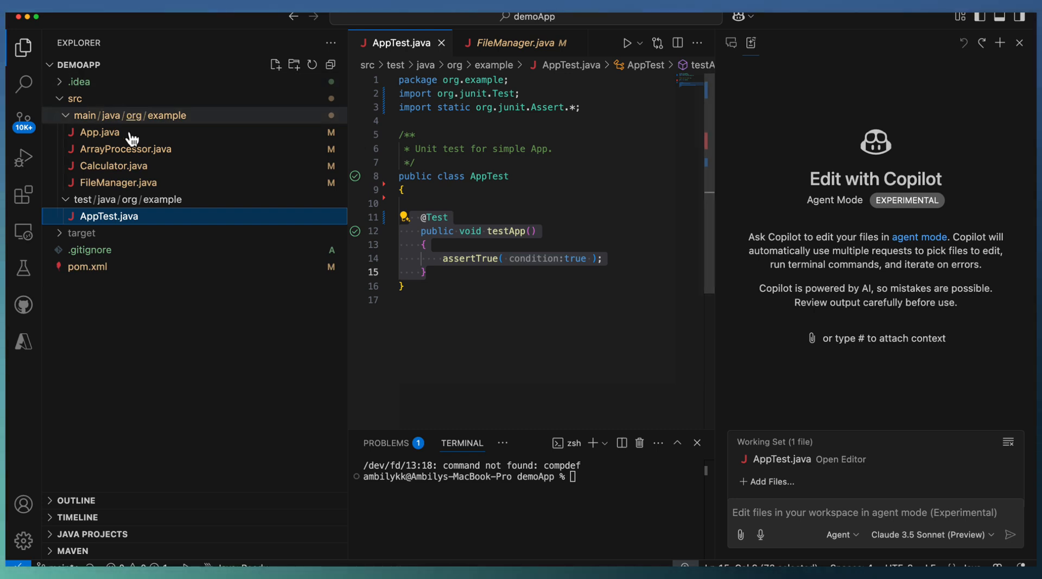
mouse_move(190, 266)
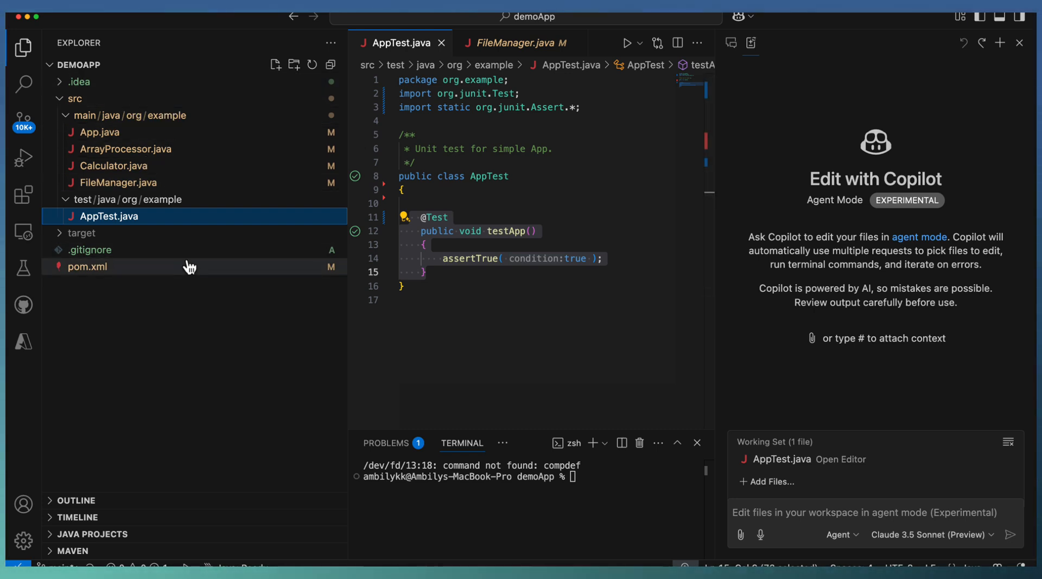
mouse_move(175, 169)
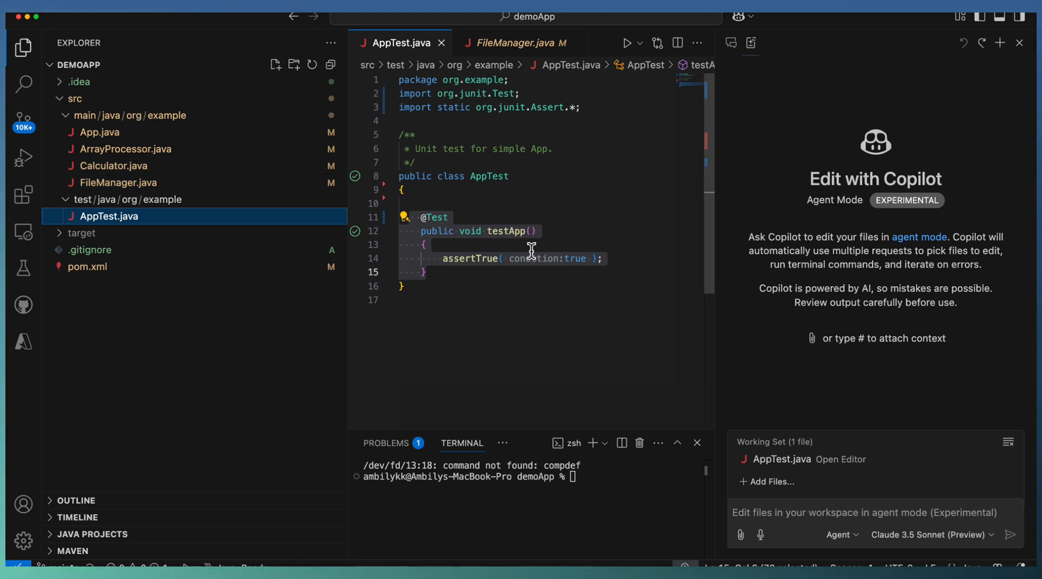
mouse_move(634, 346)
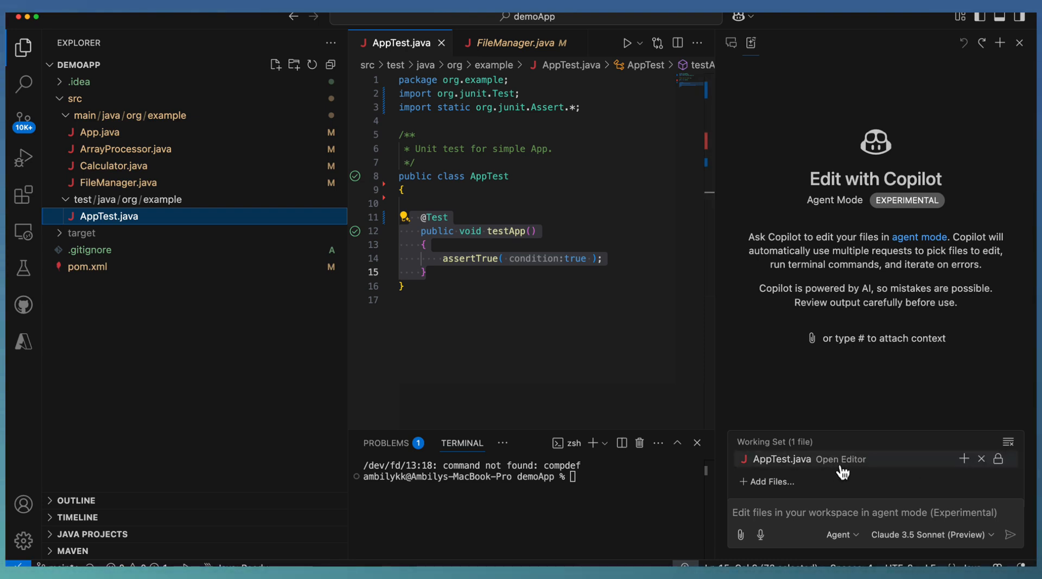
left_click(981, 459)
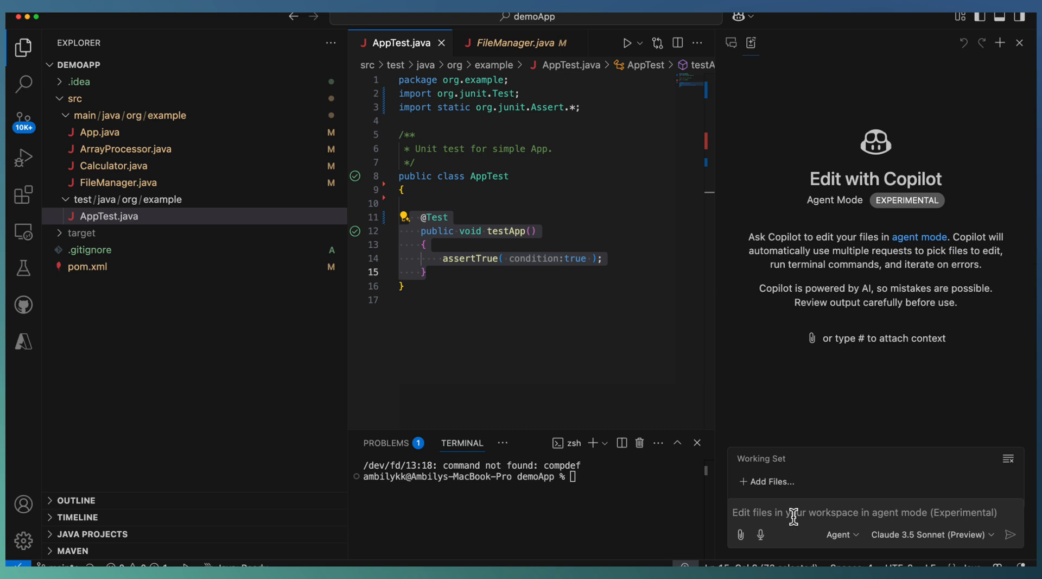
- Ask Copilot to execute the tests with Code Coverage and add tests for uncovered methods
left_click(864, 512)
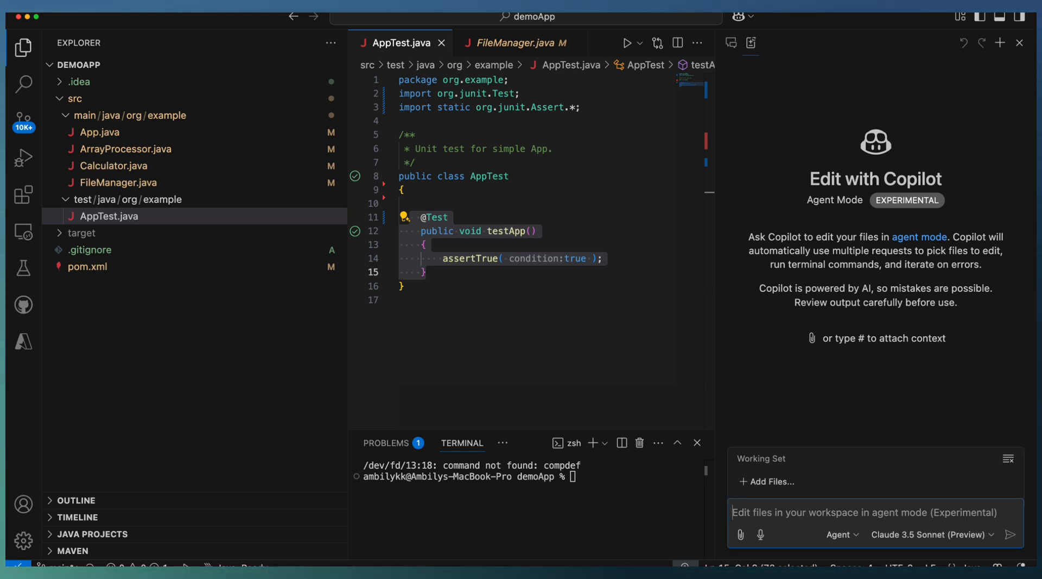
left_click(864, 512)
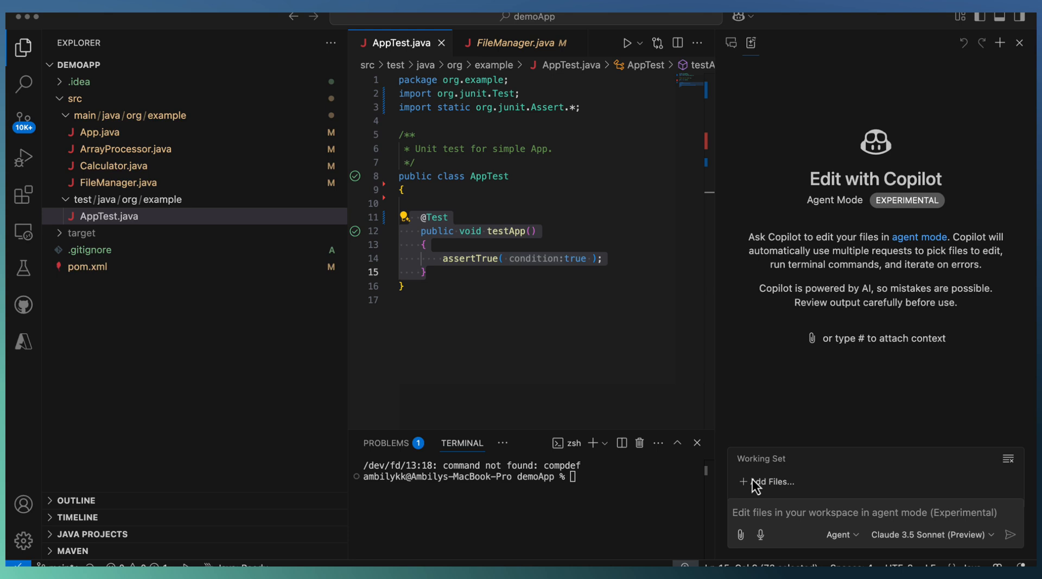
left_click(864, 512)
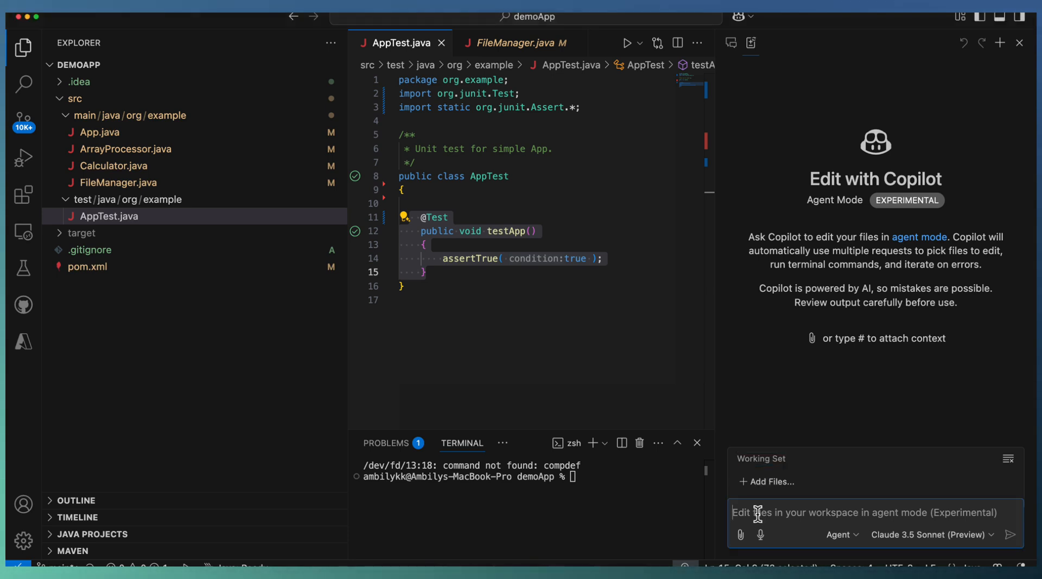
type("Execute")
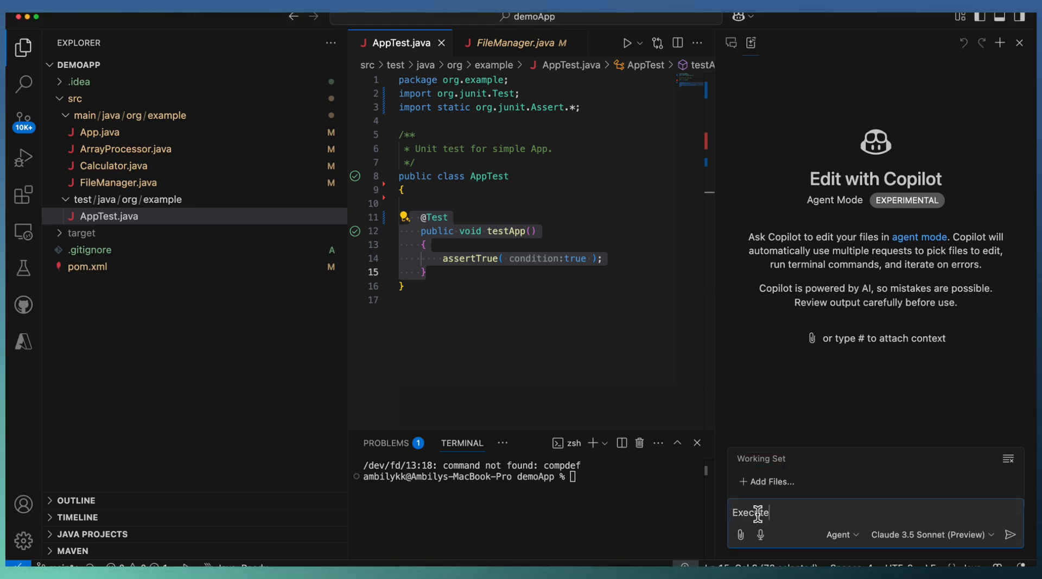
type("the tests with")
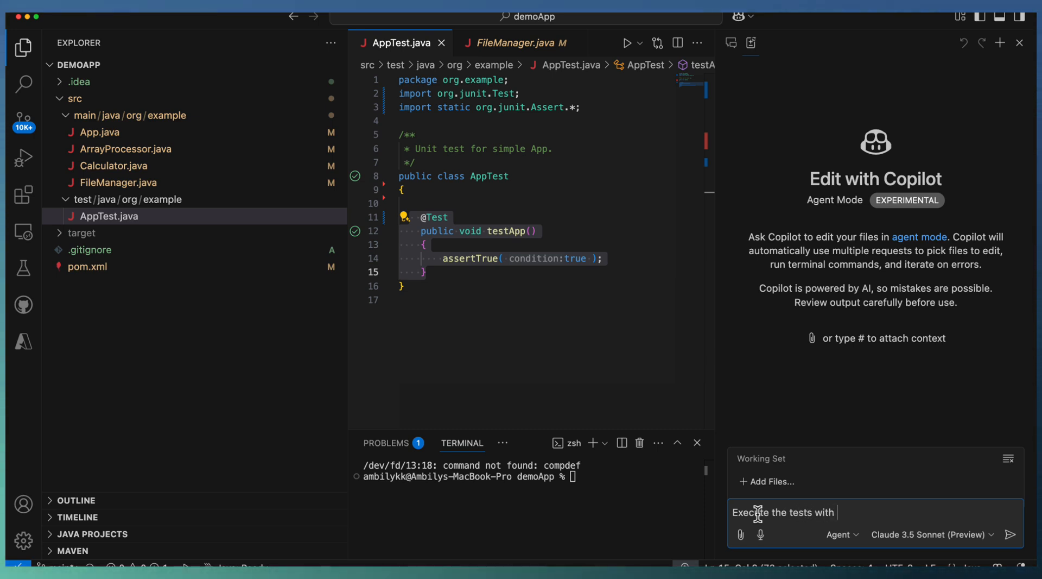
type("Code Coverage")
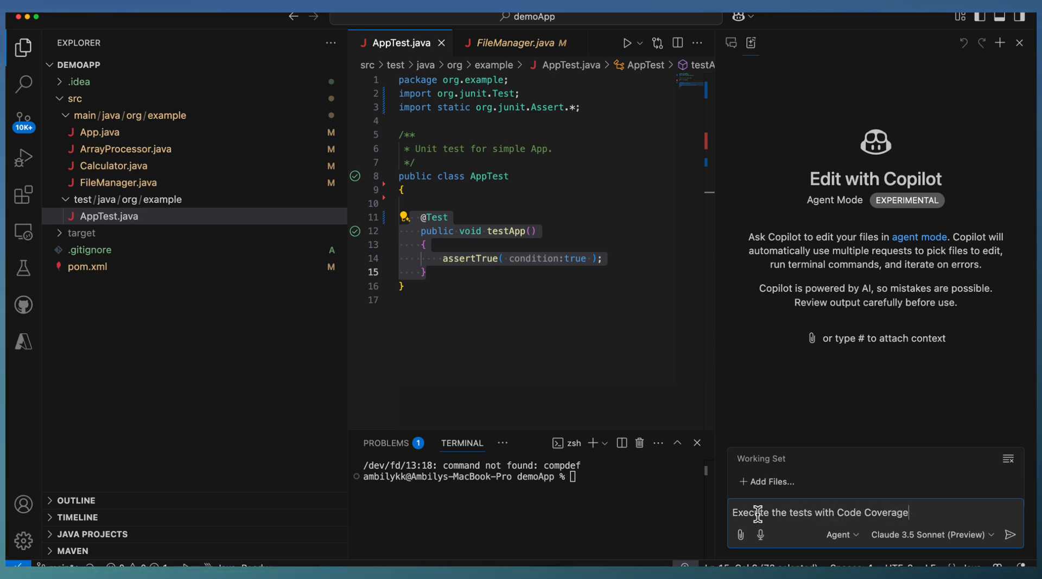
type("and add tests for uncovered meth")
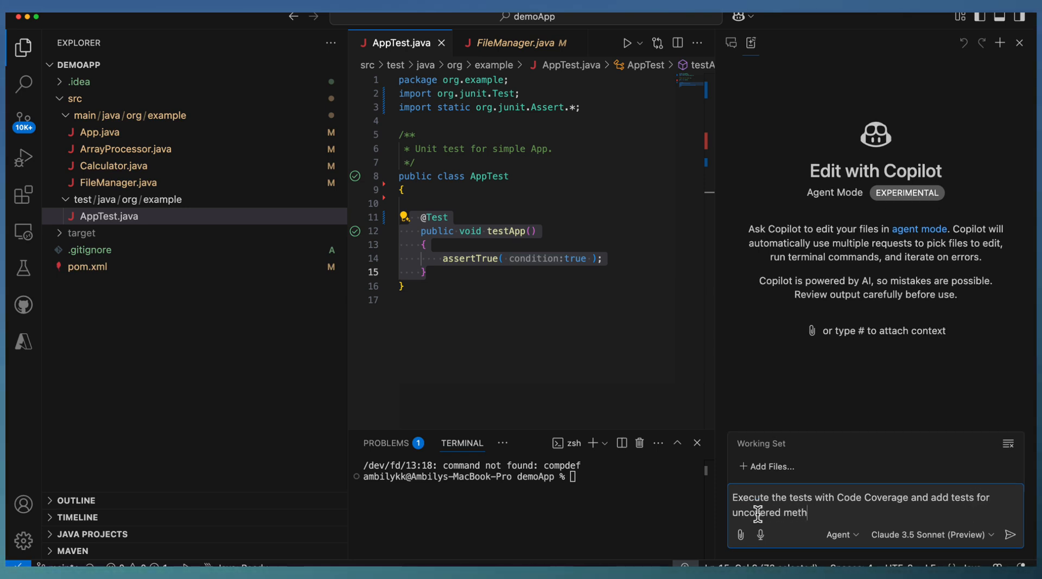
type("ods")
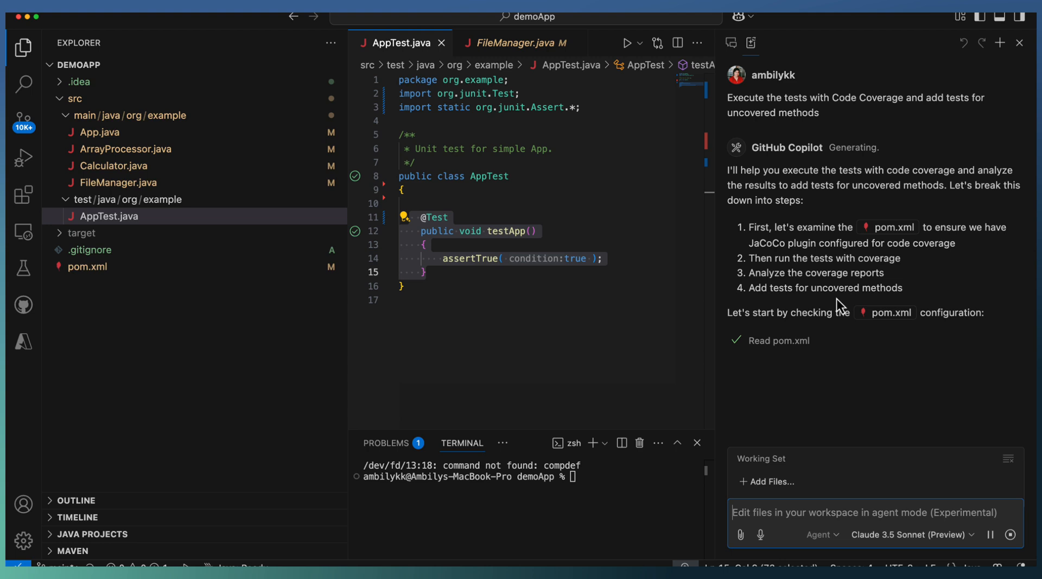
mouse_move(946, 256)
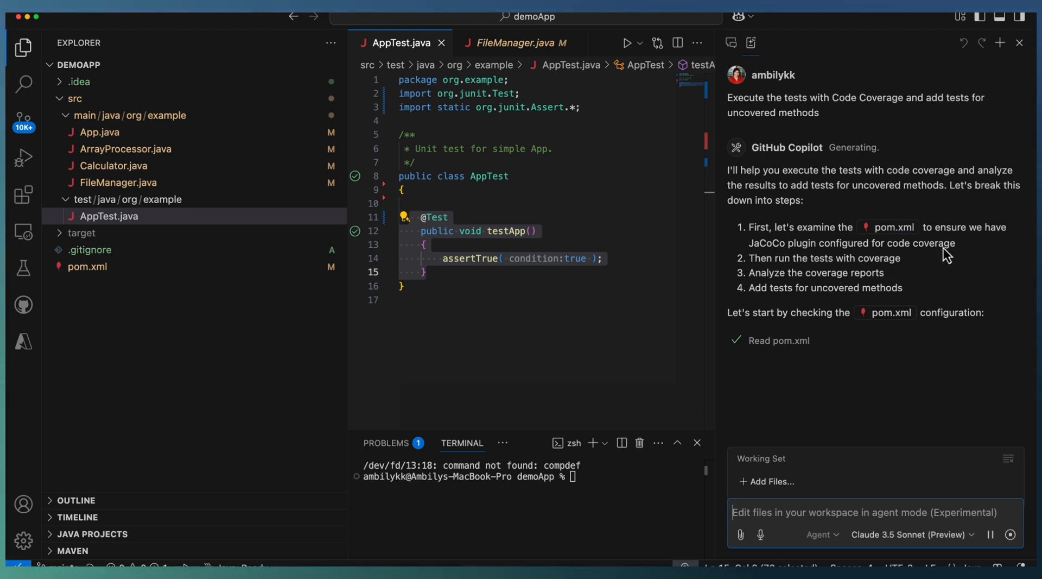
mouse_move(770, 254)
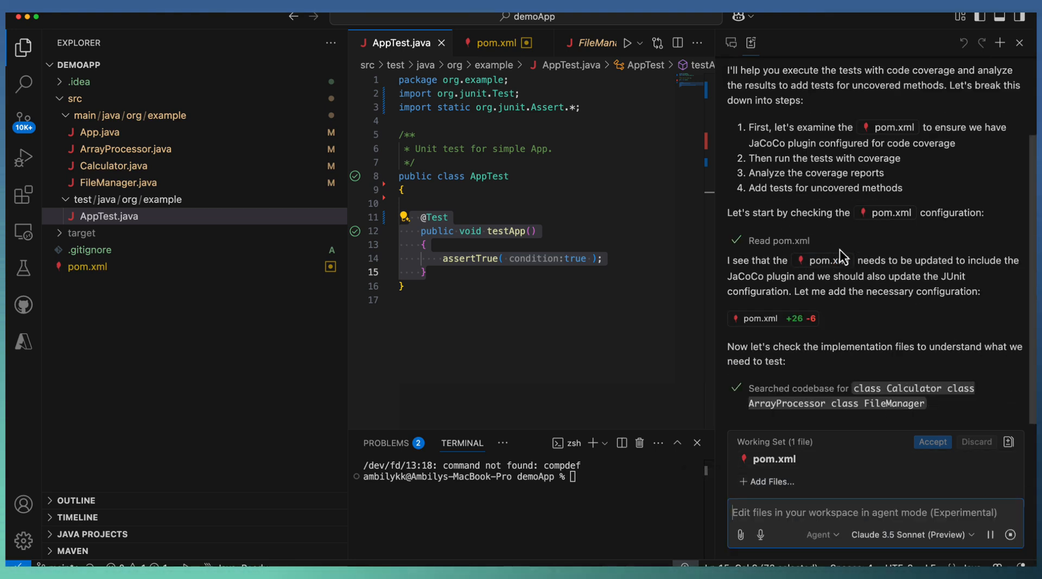
mouse_move(855, 281)
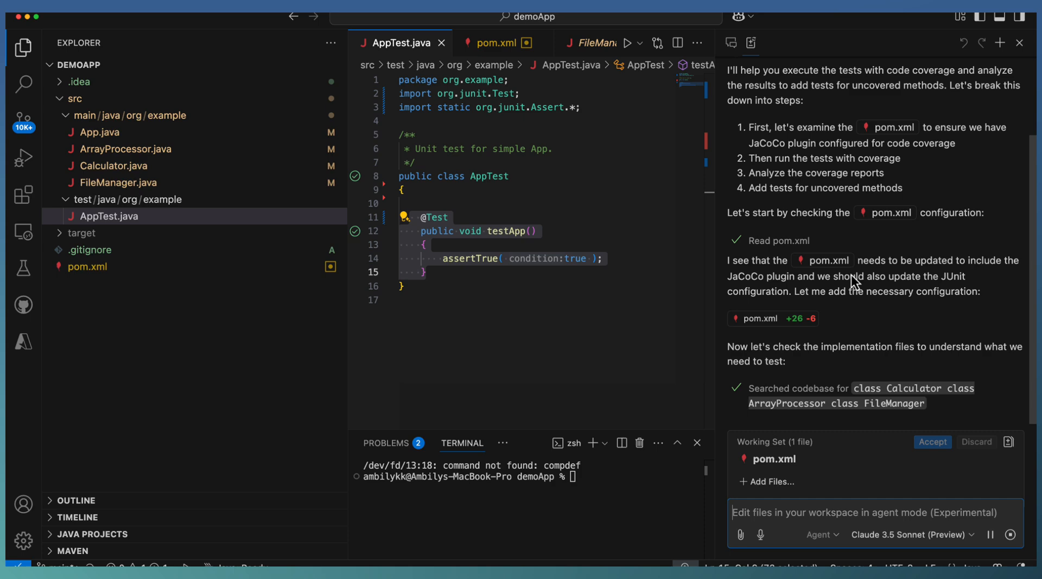
mouse_move(880, 368)
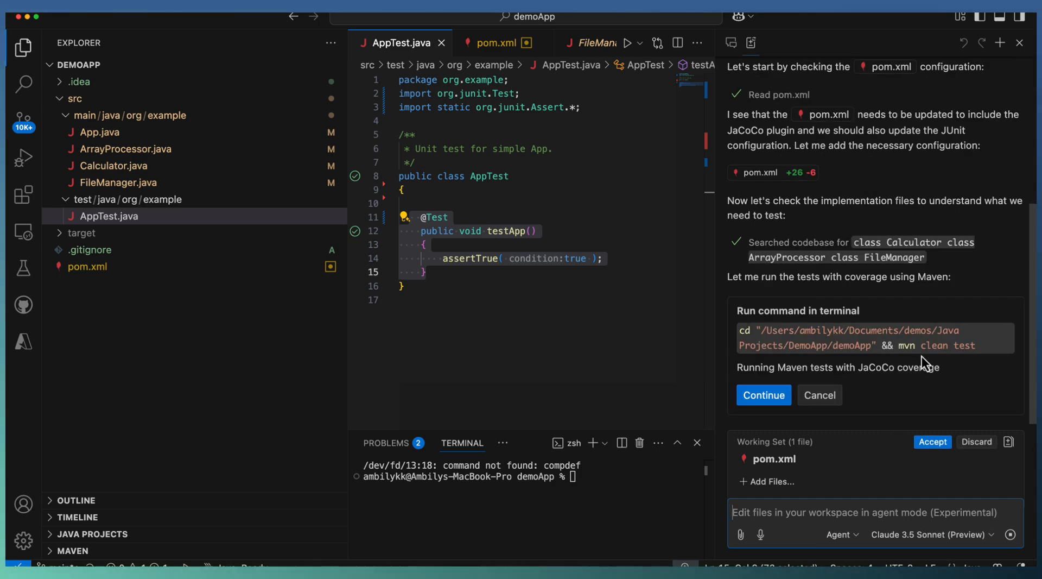
- Approve Copilot running mvn clean test in the terminal
left_click(764, 395)
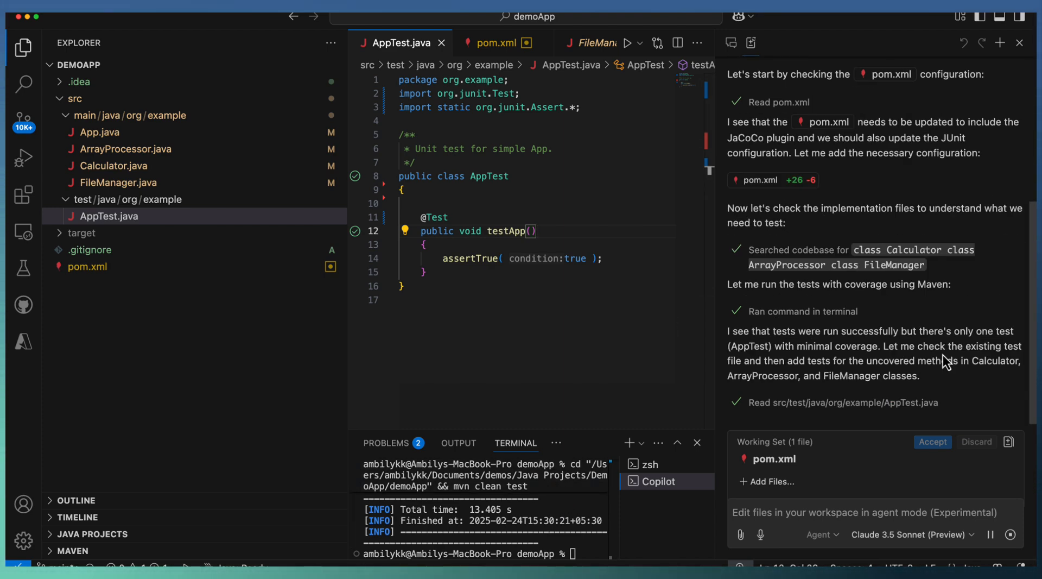
mouse_move(888, 323)
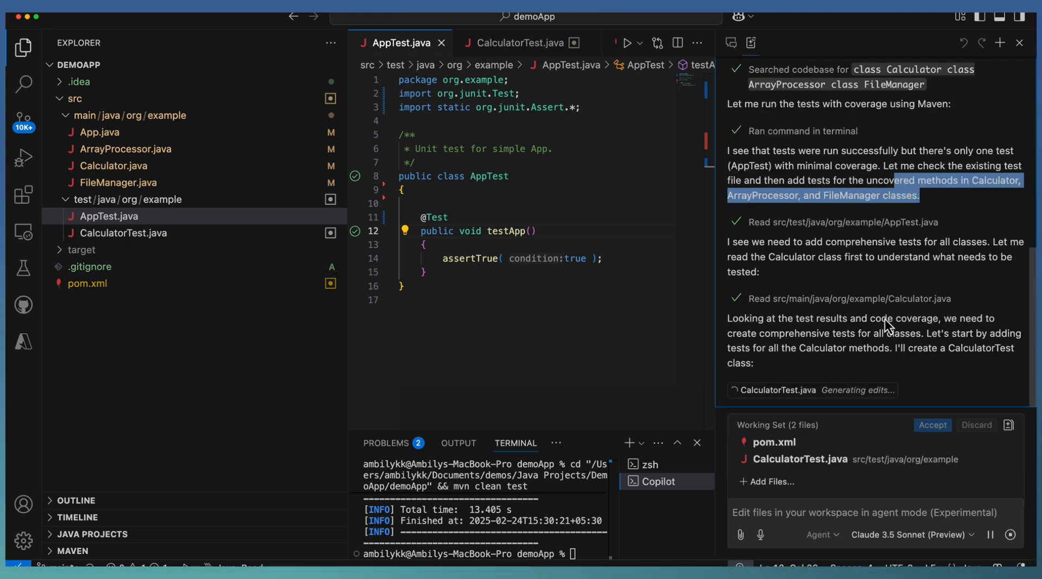
mouse_move(868, 314)
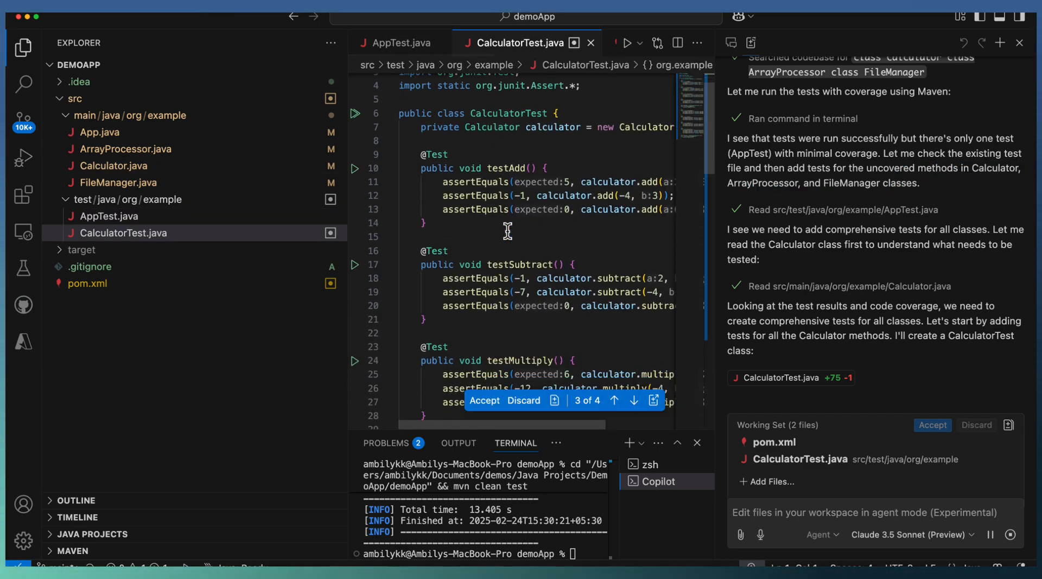
- Scroll through the generated CalculatorTest.java to review its tests
scroll("down", 3)
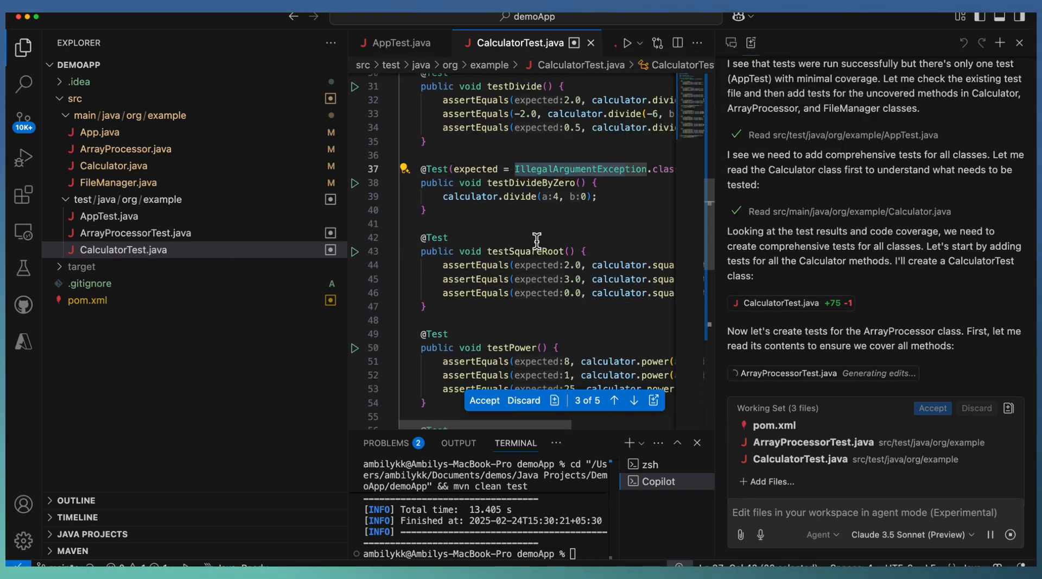
scroll("down", 3)
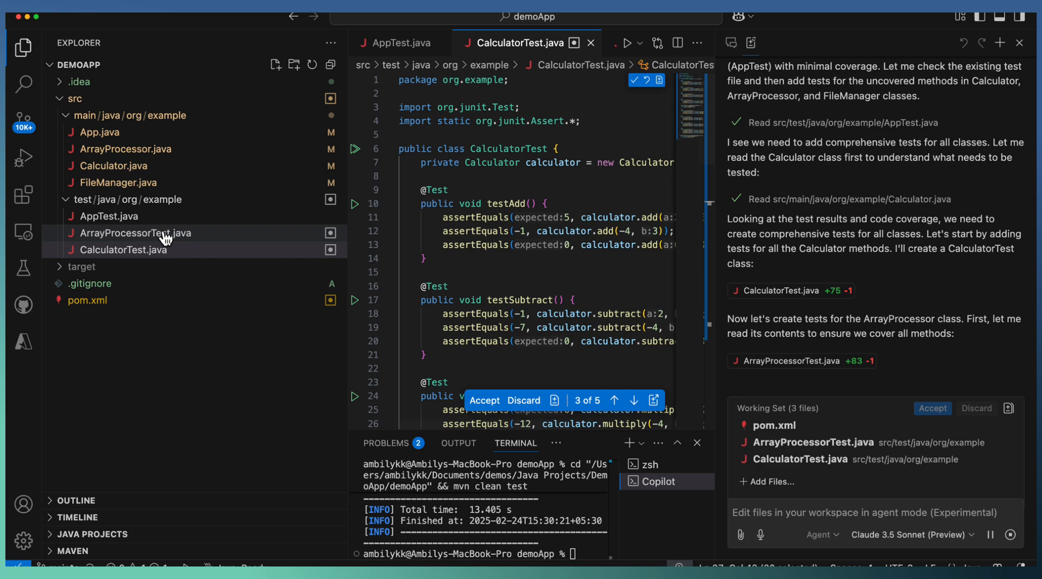
- Open ArrayProcessorTest.java and approve rerunning the tests to verify coverage
left_click(135, 233)
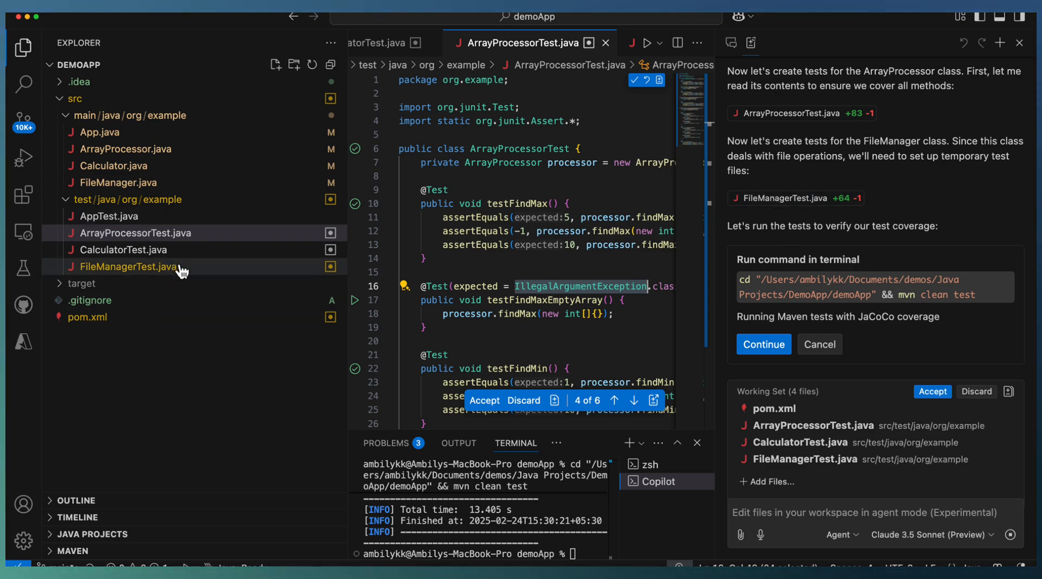
left_click(762, 344)
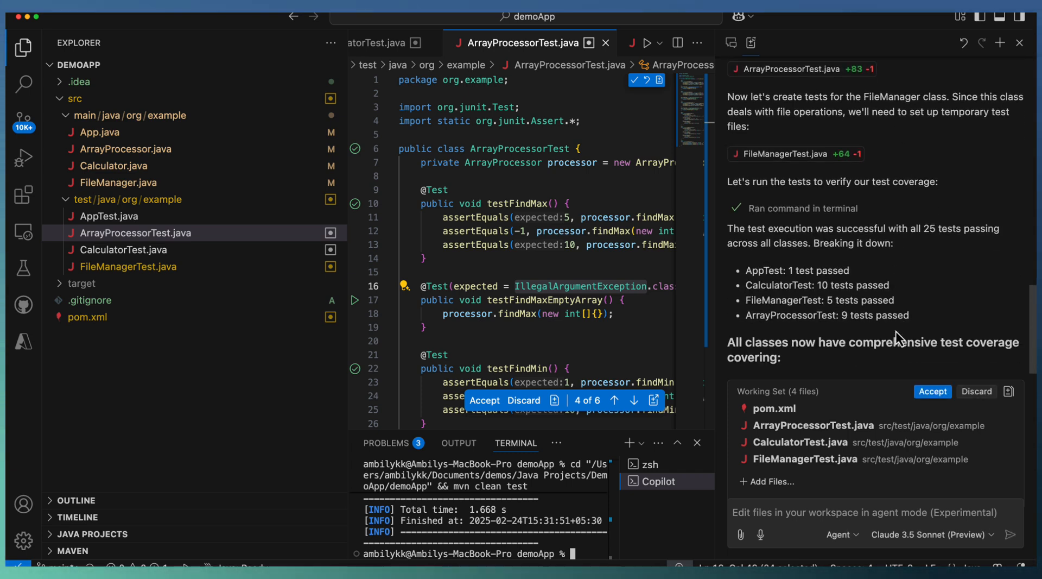
- Scroll Copilot chat to read the per-class results and JaCoCo report location
scroll("down", 3)
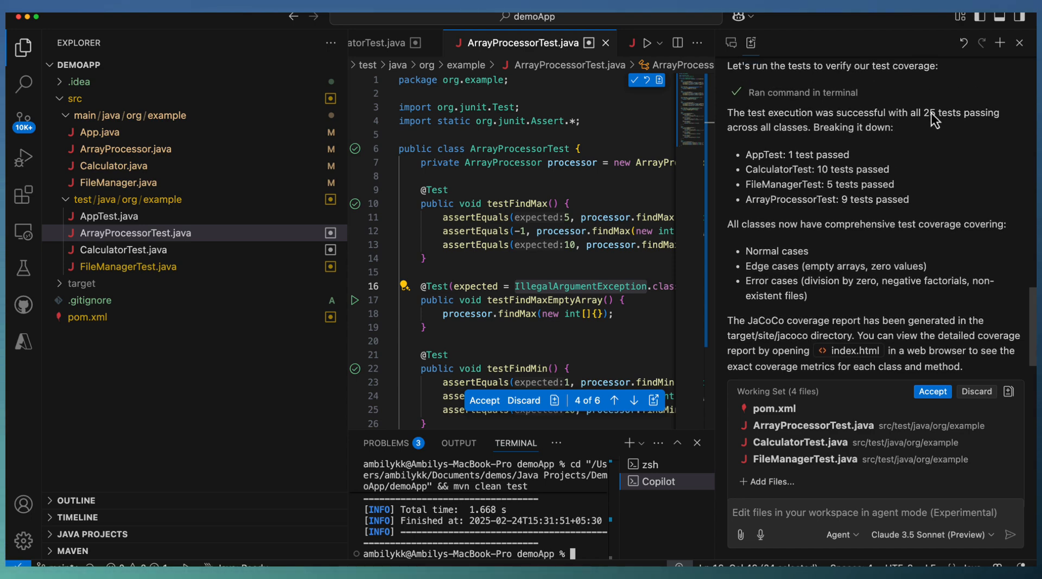
mouse_move(743, 165)
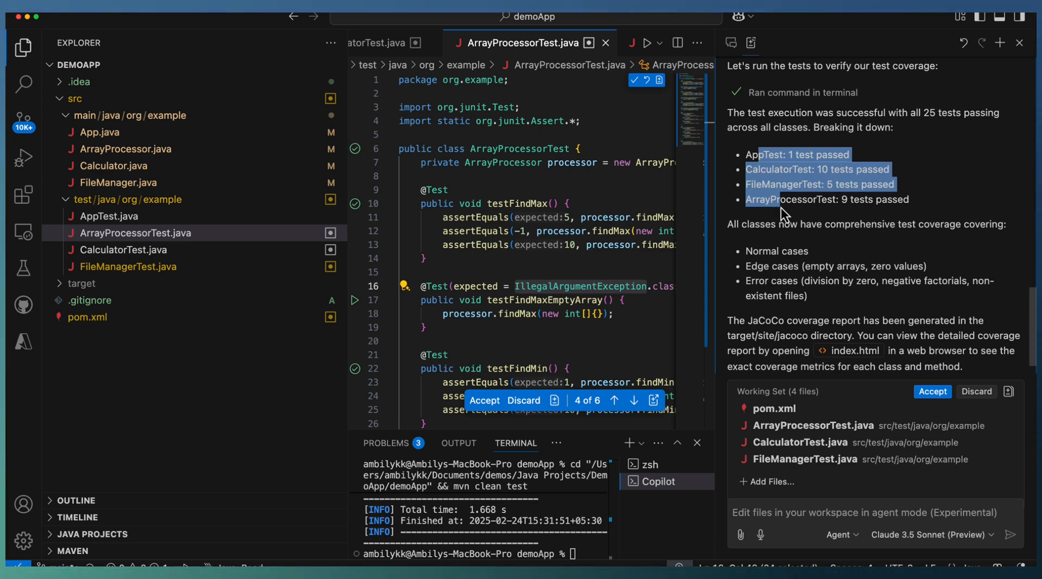
mouse_move(901, 244)
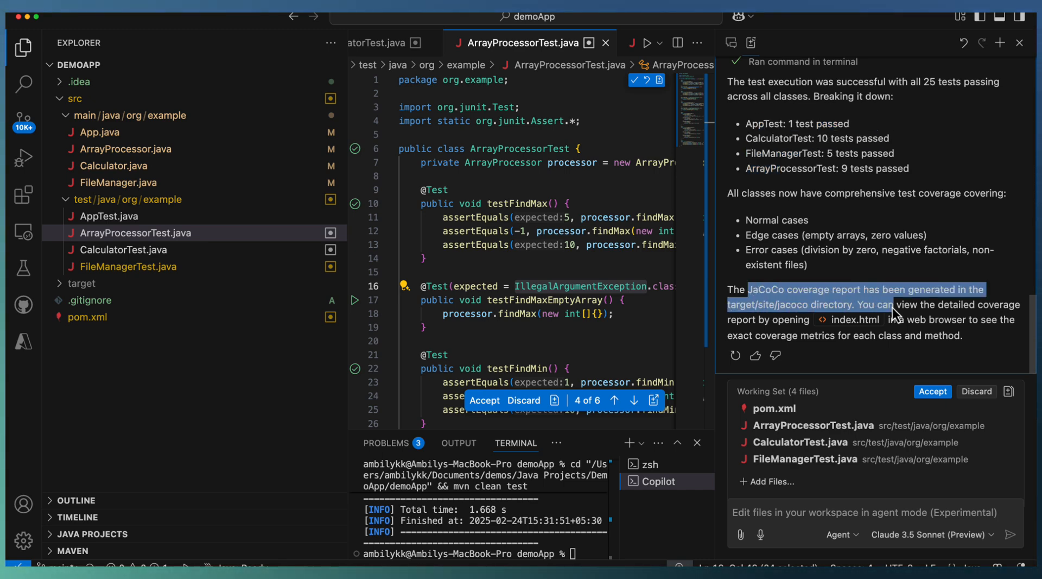
mouse_move(855, 319)
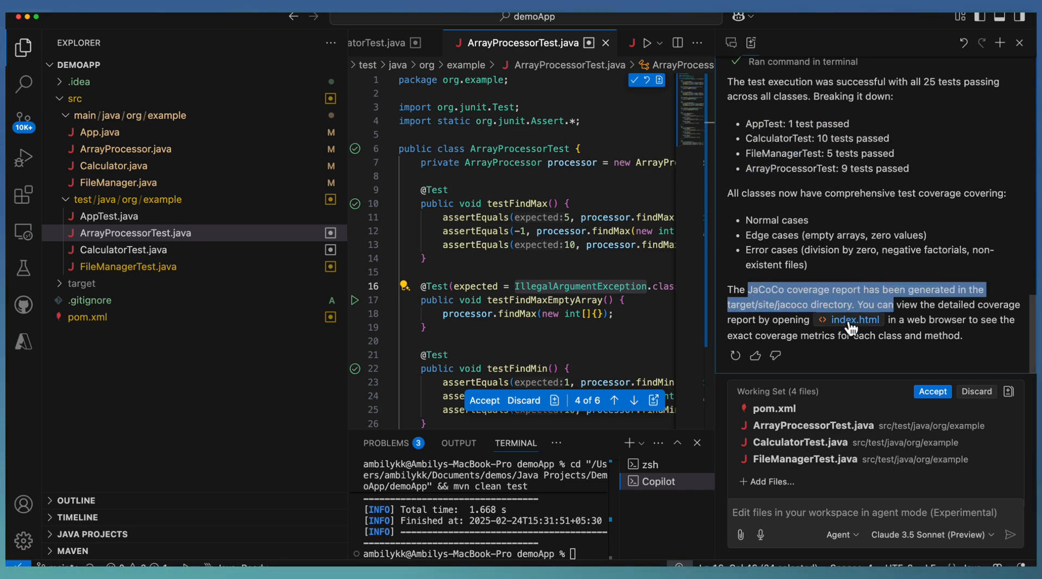
mouse_move(870, 218)
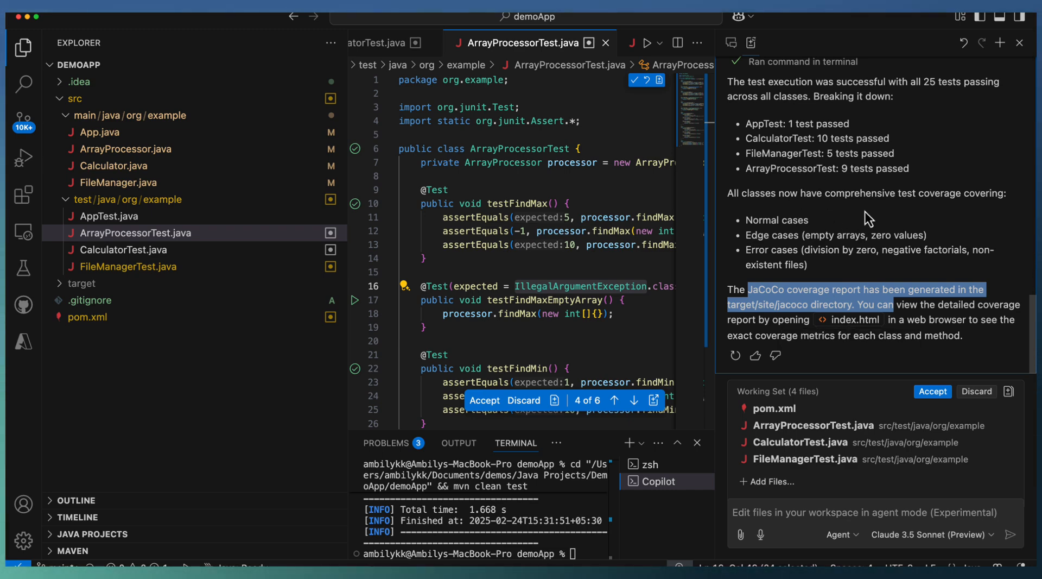
mouse_move(803, 457)
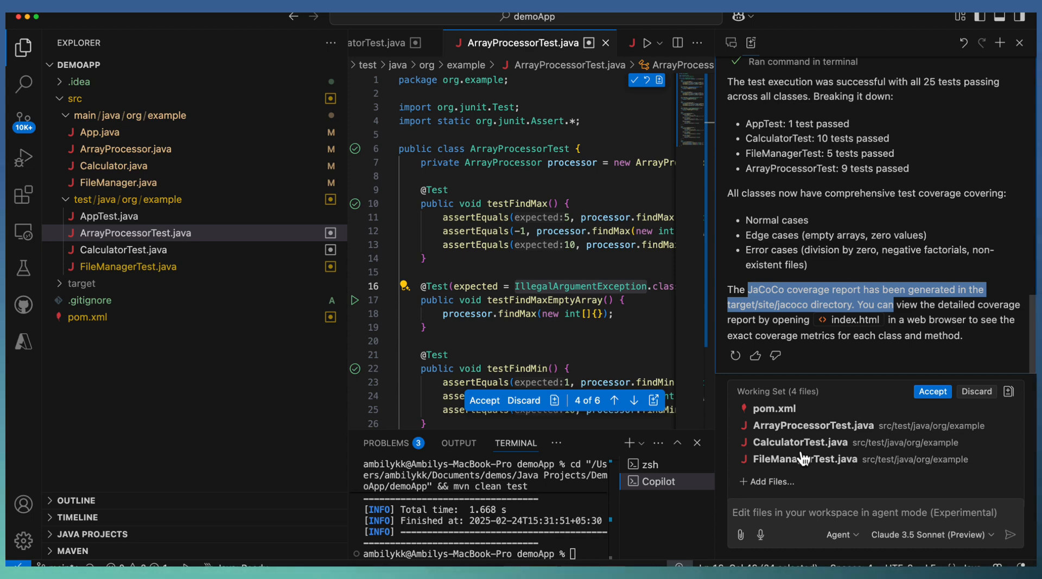
- Send Copilot the request 'Summarize the Code Coverage from Jacoco report'
left_click(864, 512)
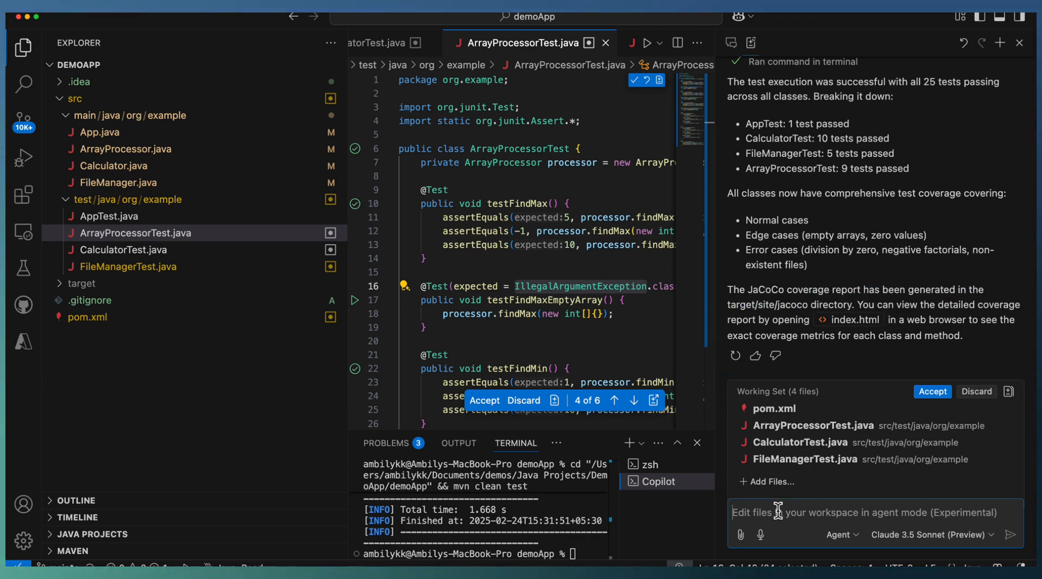
type("Summarize the Code Coverage from")
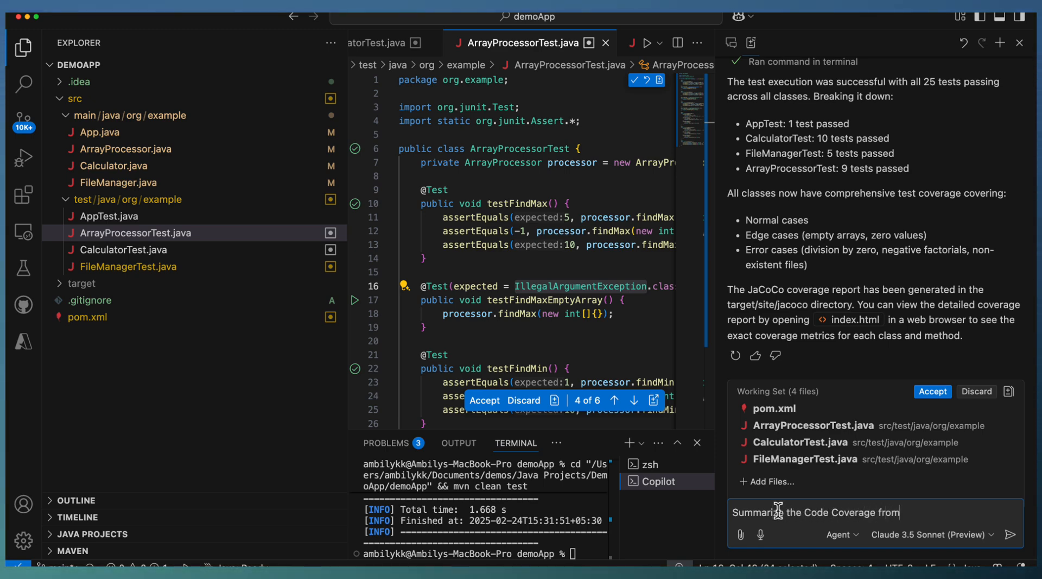
type("Jacoco")
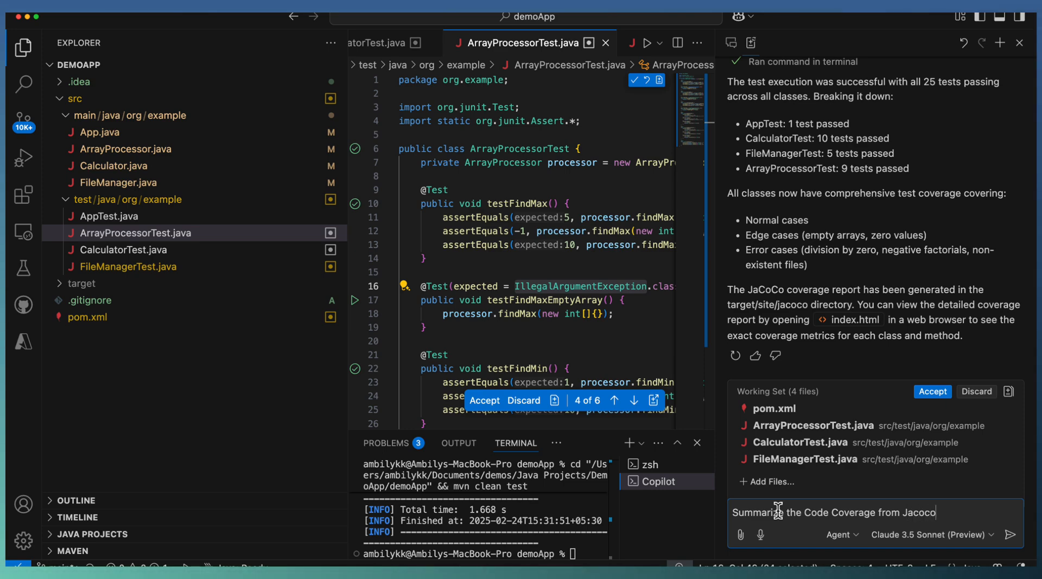
type("rep")
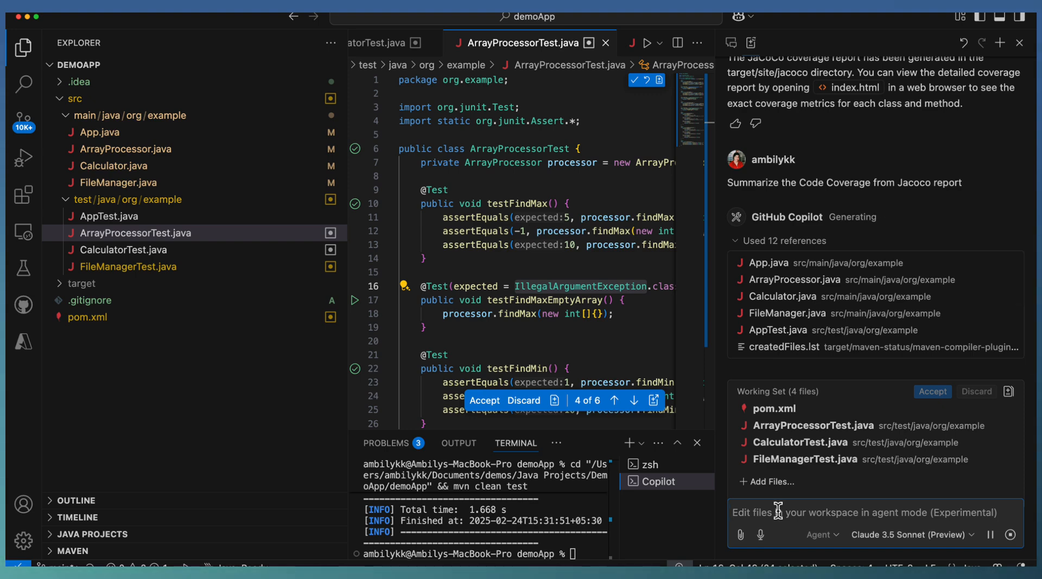
- Scroll the JaCoCo coverage summary and highlight ArrayProcessor's per-class coverage lines
scroll("down", 3)
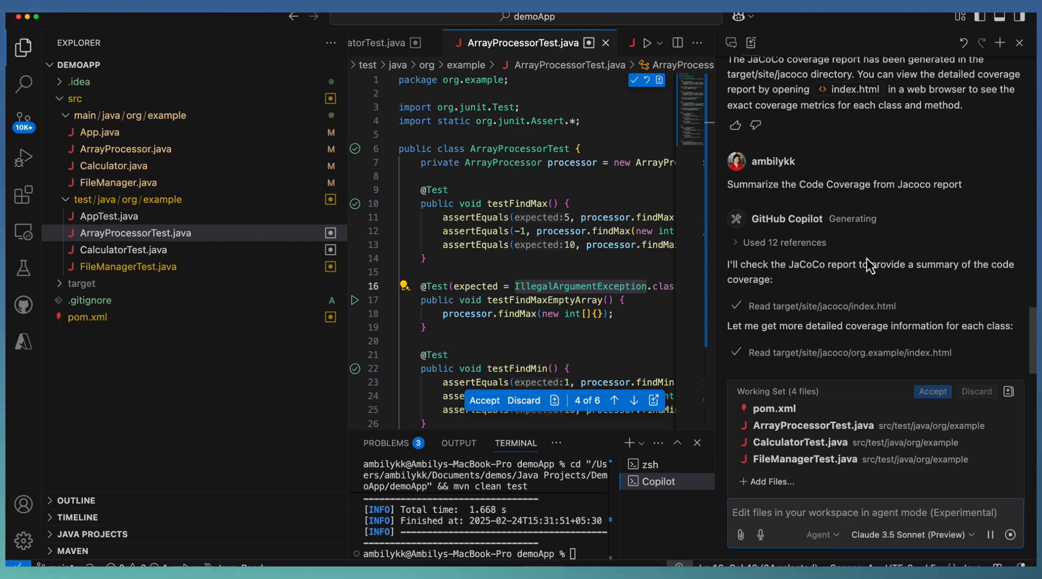
mouse_move(901, 307)
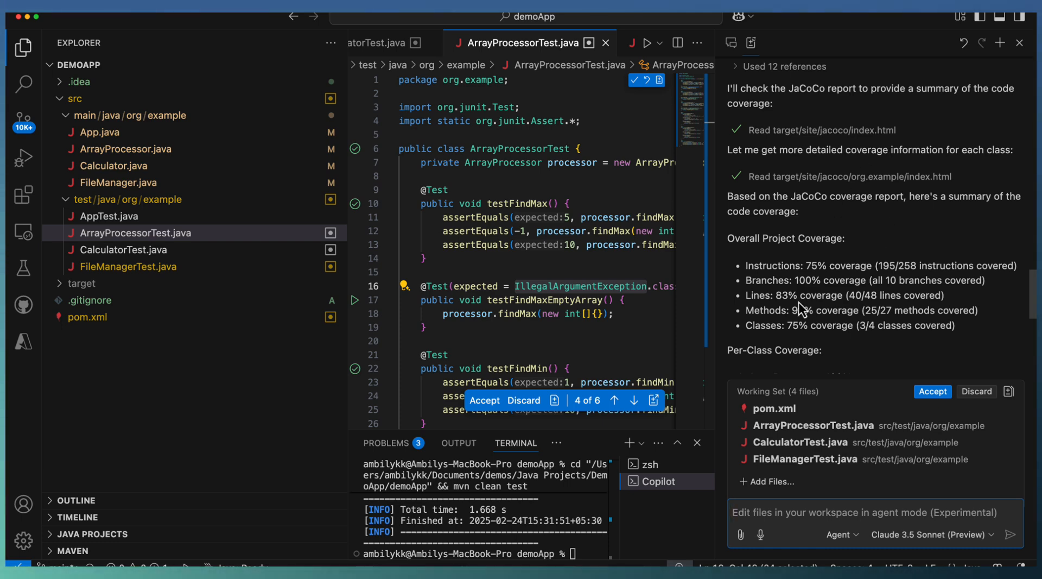
scroll("down", 3)
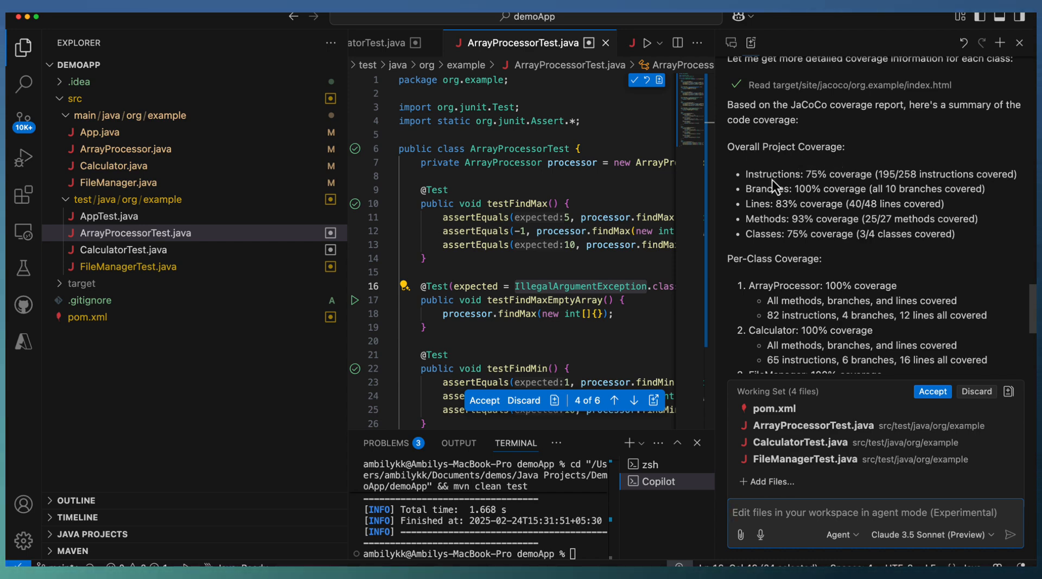
mouse_move(899, 211)
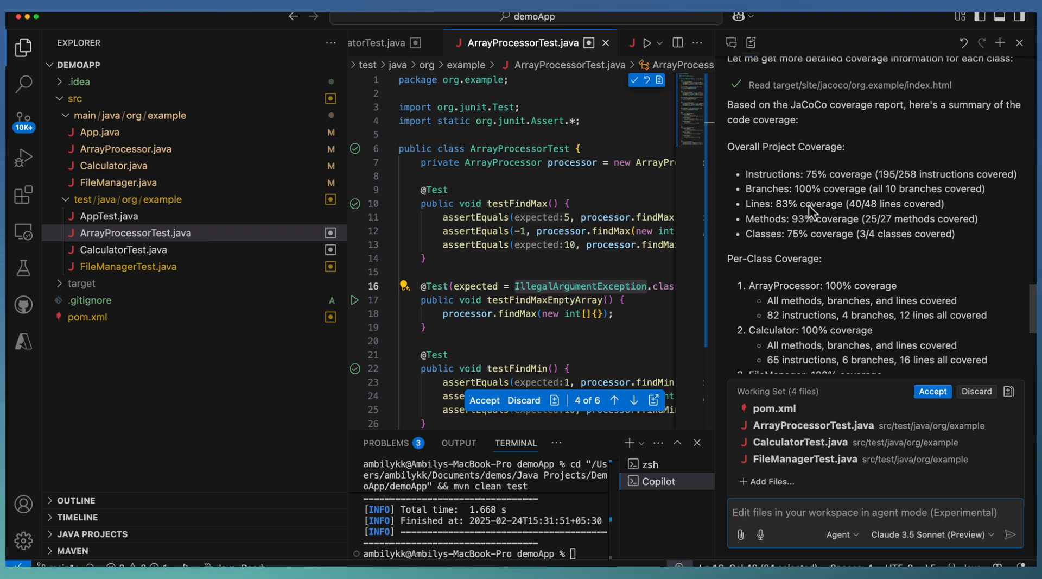
mouse_move(856, 235)
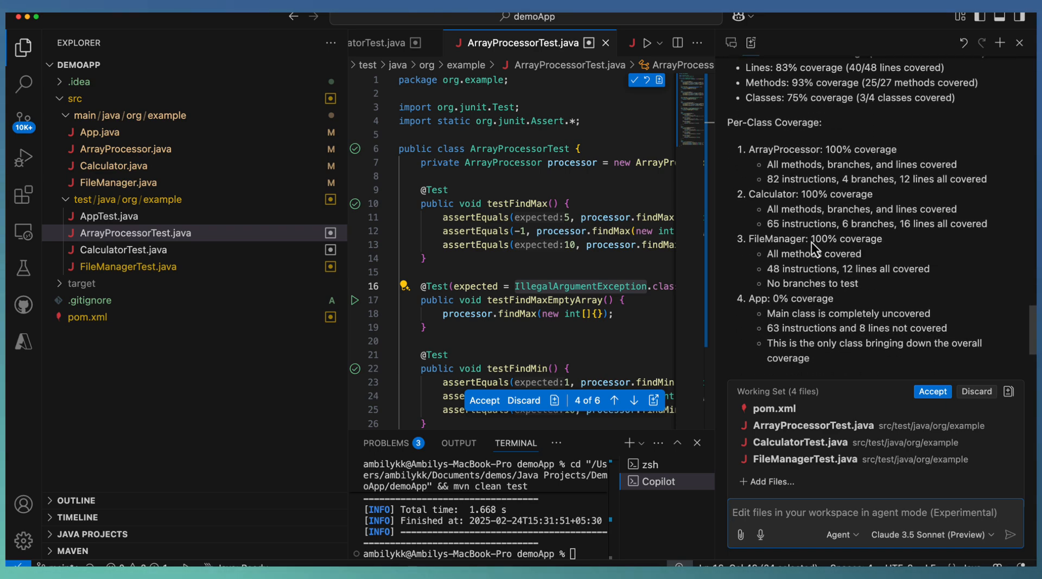
left_click_drag(826, 149, 919, 164)
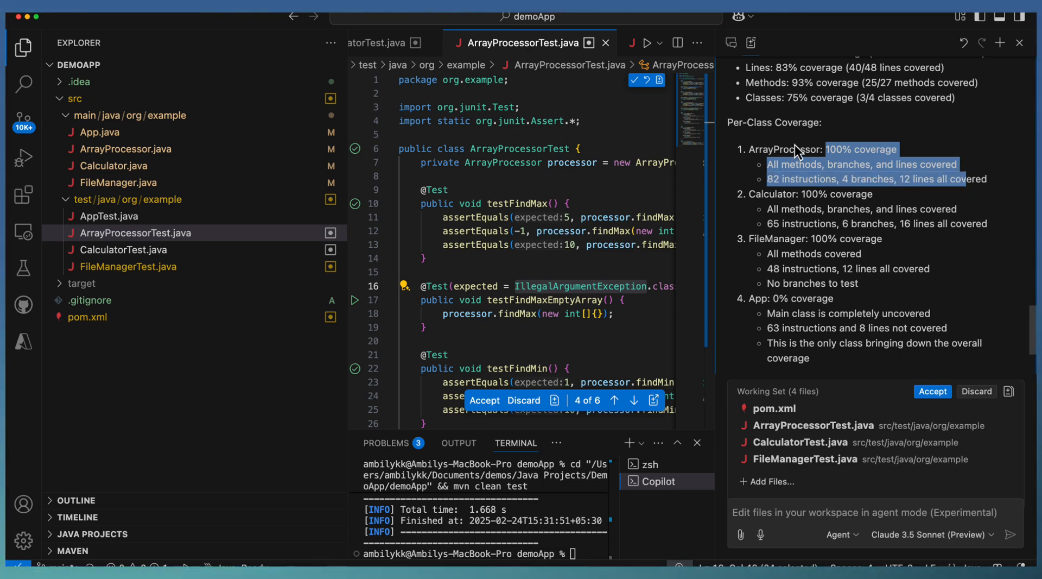
mouse_move(788, 158)
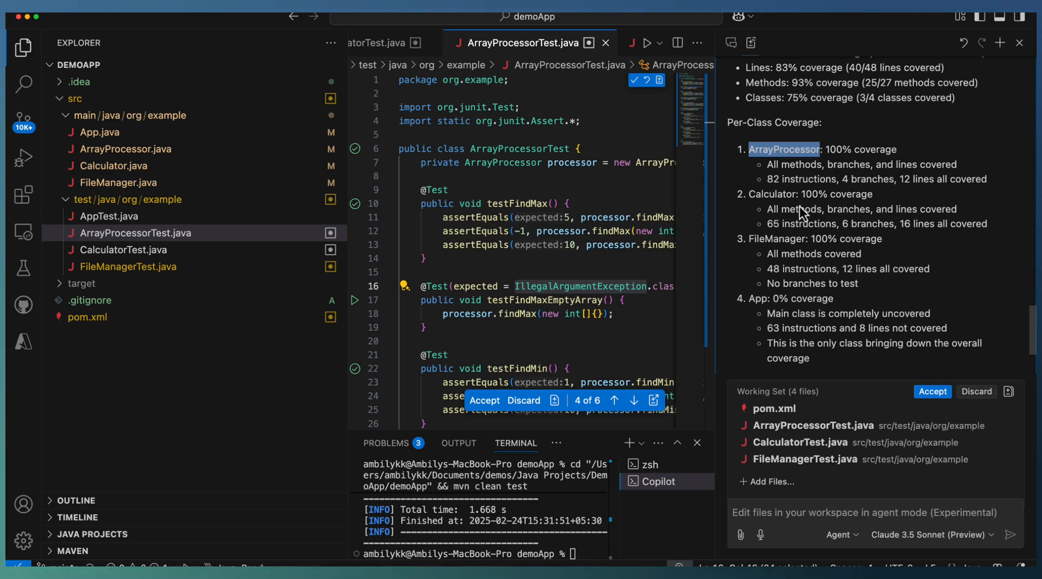
mouse_move(804, 238)
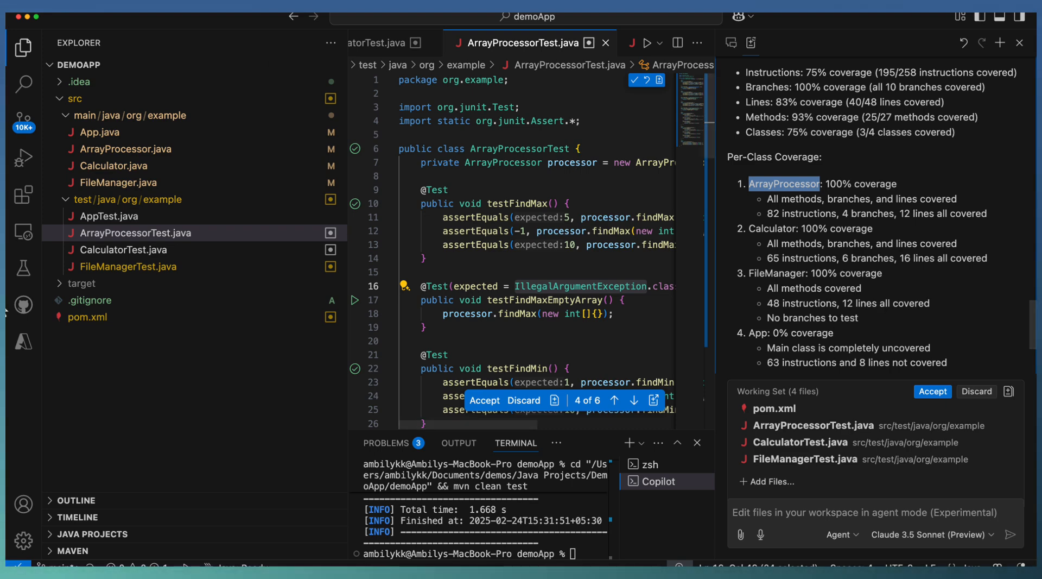
- Run all demoApp tests with coverage from the Testing view
left_click(24, 269)
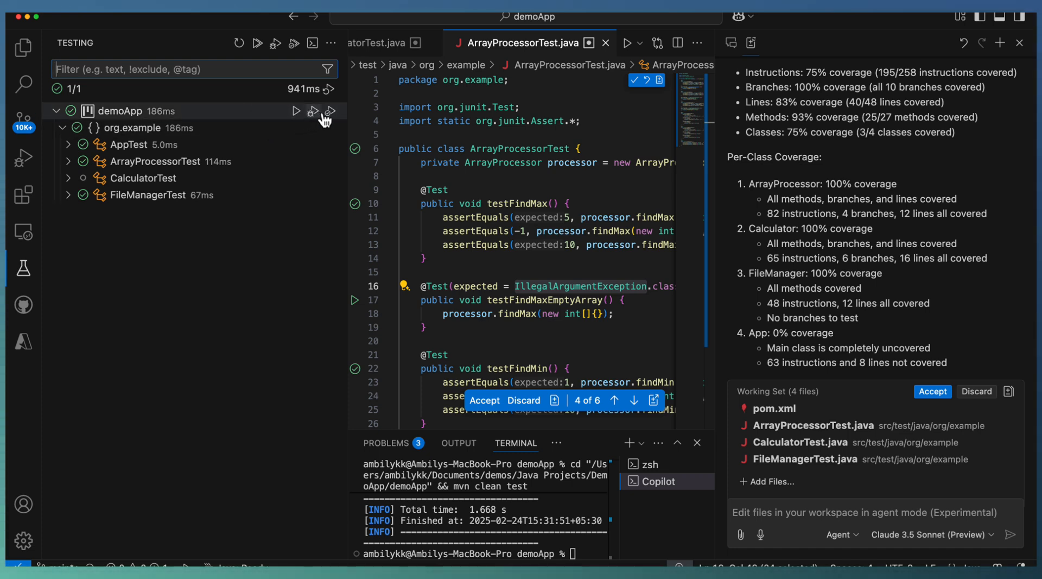
left_click(331, 110)
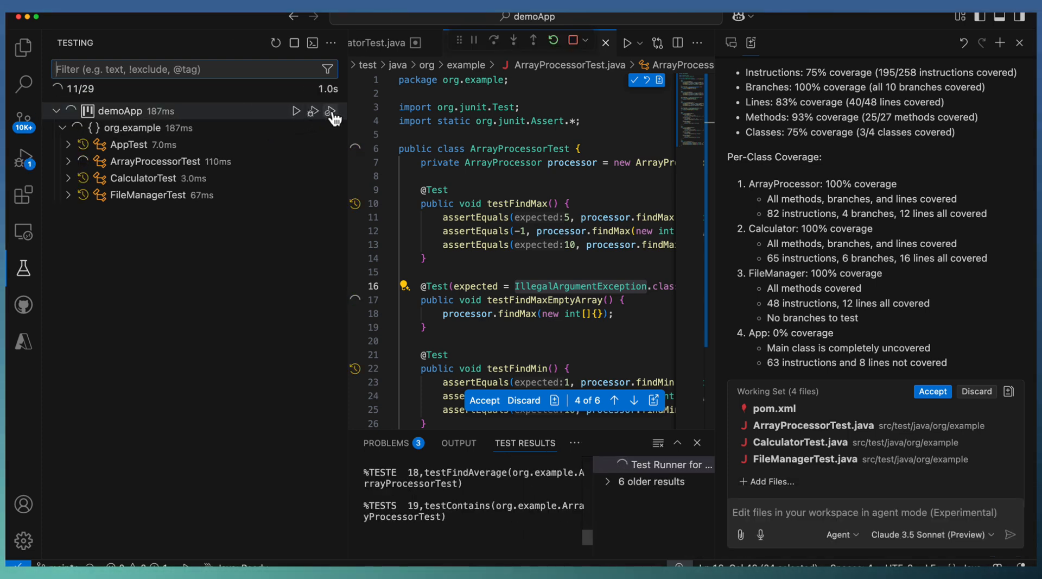
left_click(330, 111)
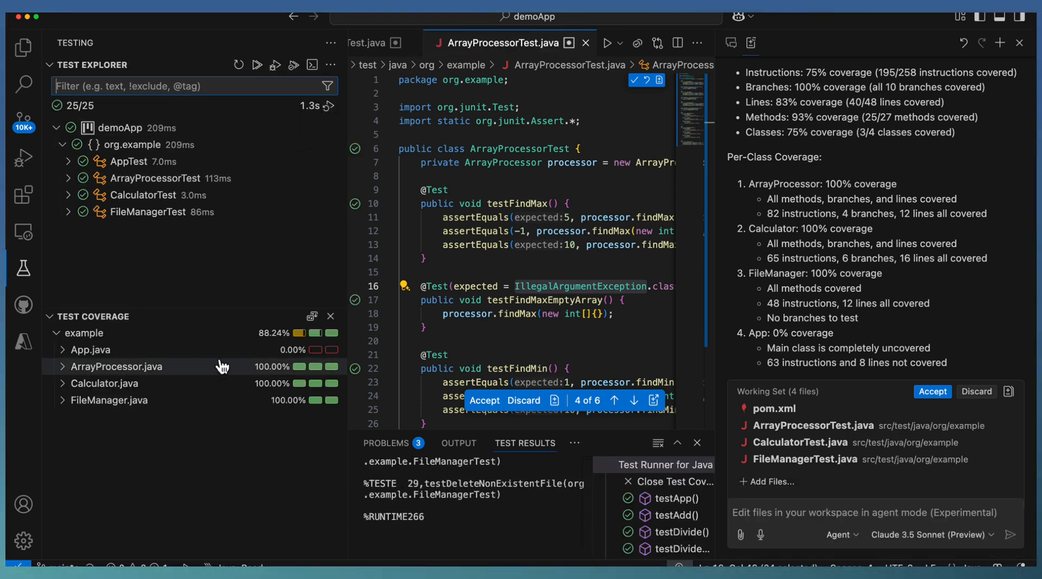
mouse_move(275, 379)
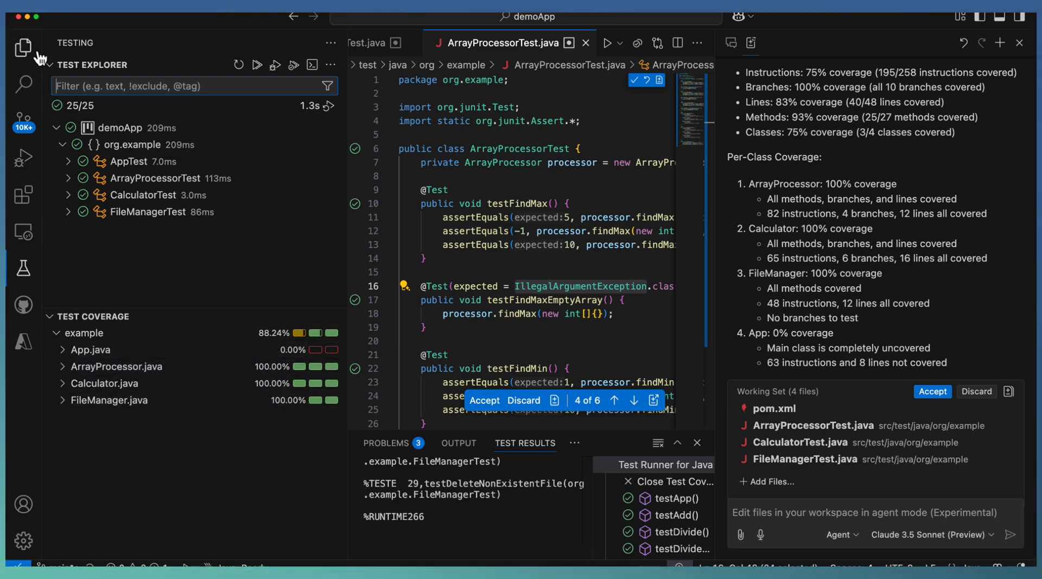
- Show per-file coverage percentages in the Explorer and expand target/site/jacoco to reveal index.html and jacoco.xml
left_click(24, 47)
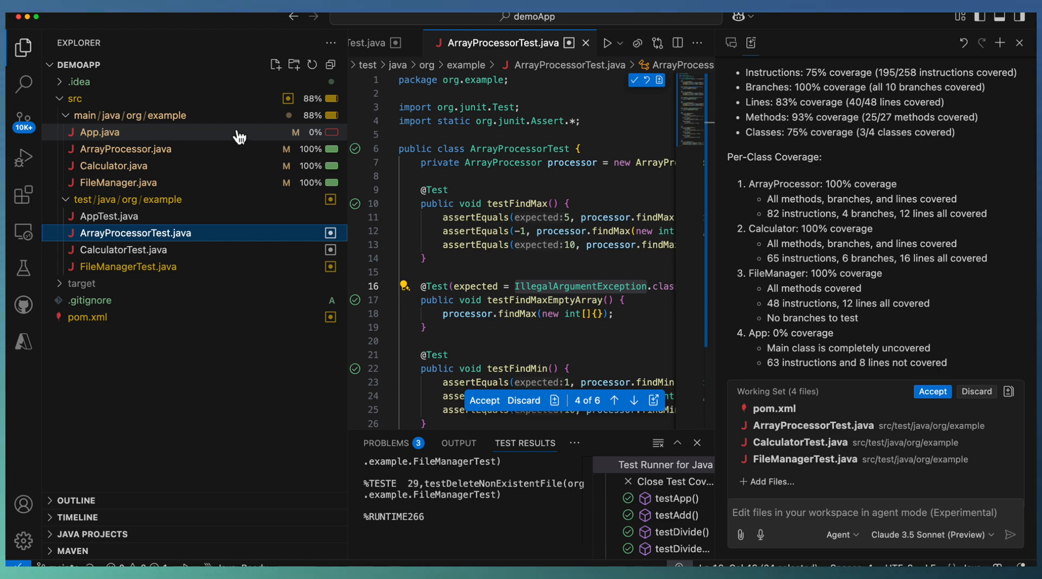
left_click(101, 133)
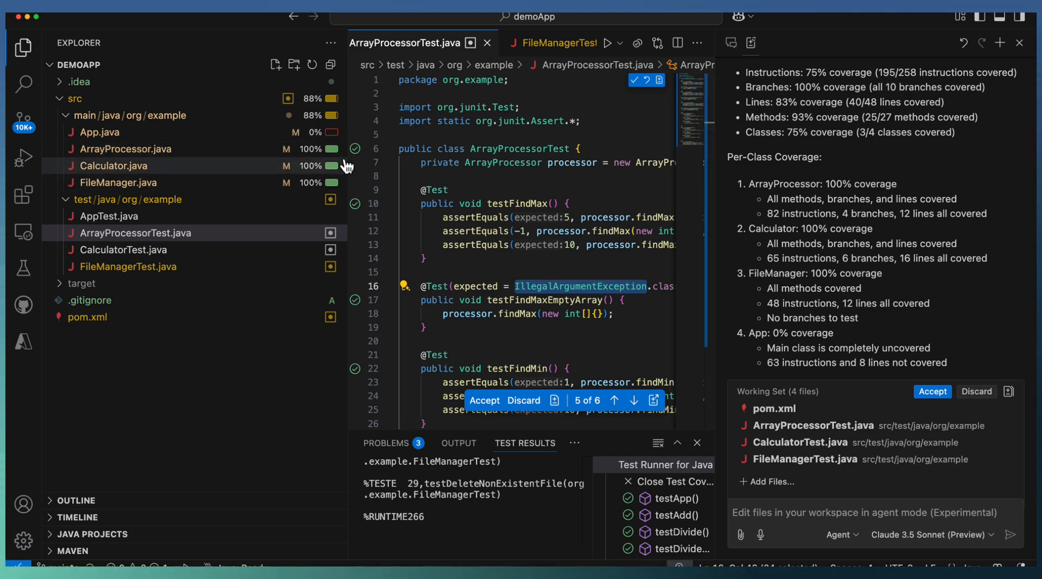
mouse_move(330, 187)
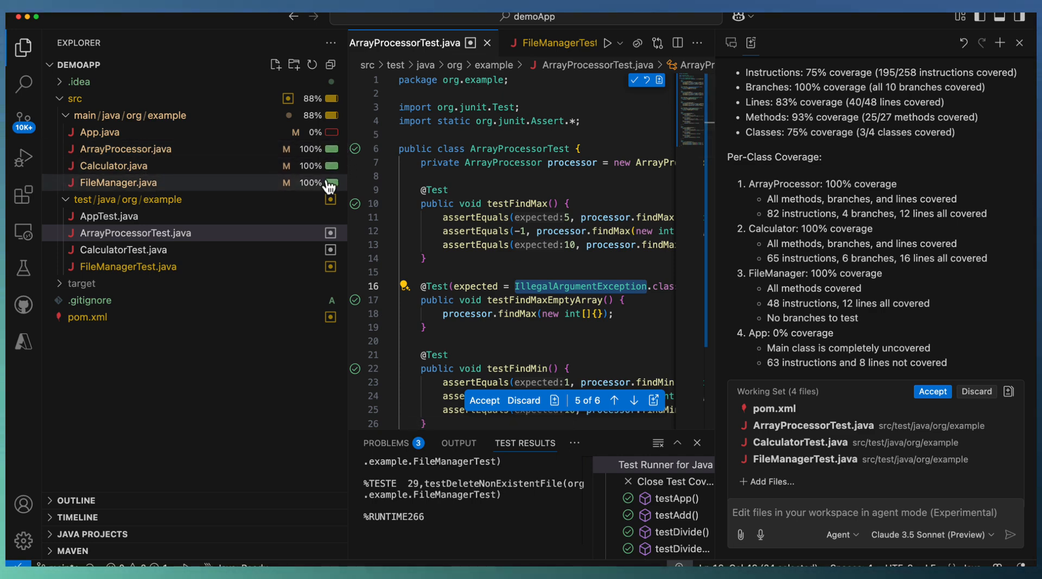
left_click(83, 283)
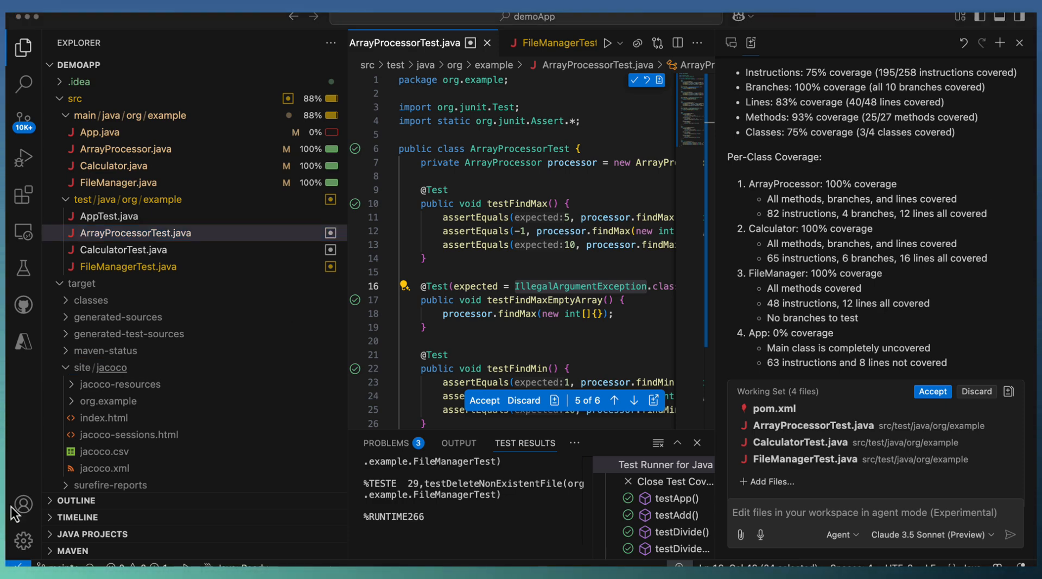
mouse_move(113, 428)
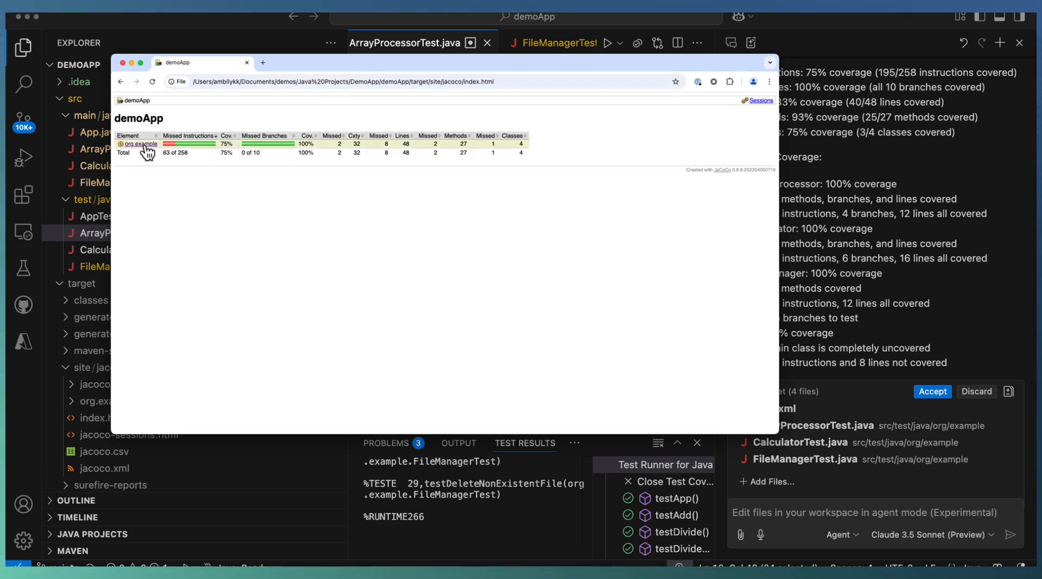
- Browse org.example source files to ArrayProcessor.java's line coverage, then return to the demoApp overview
left_click(139, 144)
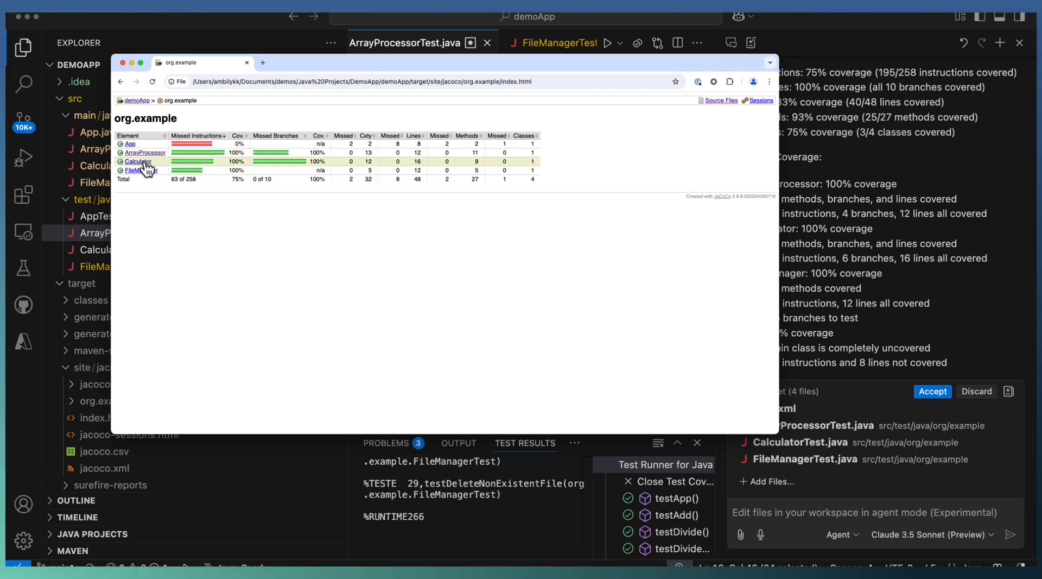
left_click(138, 161)
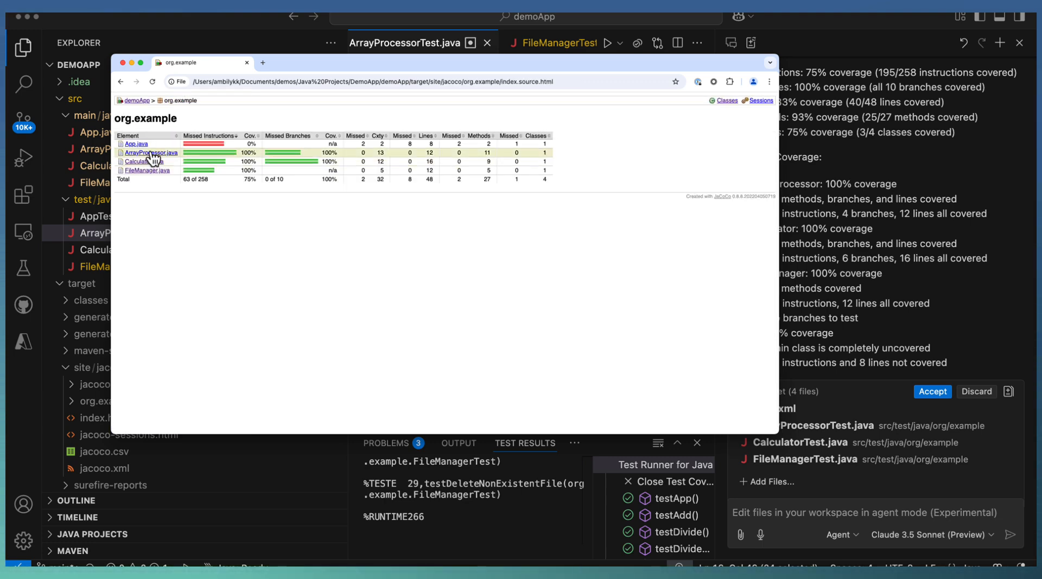
left_click(150, 152)
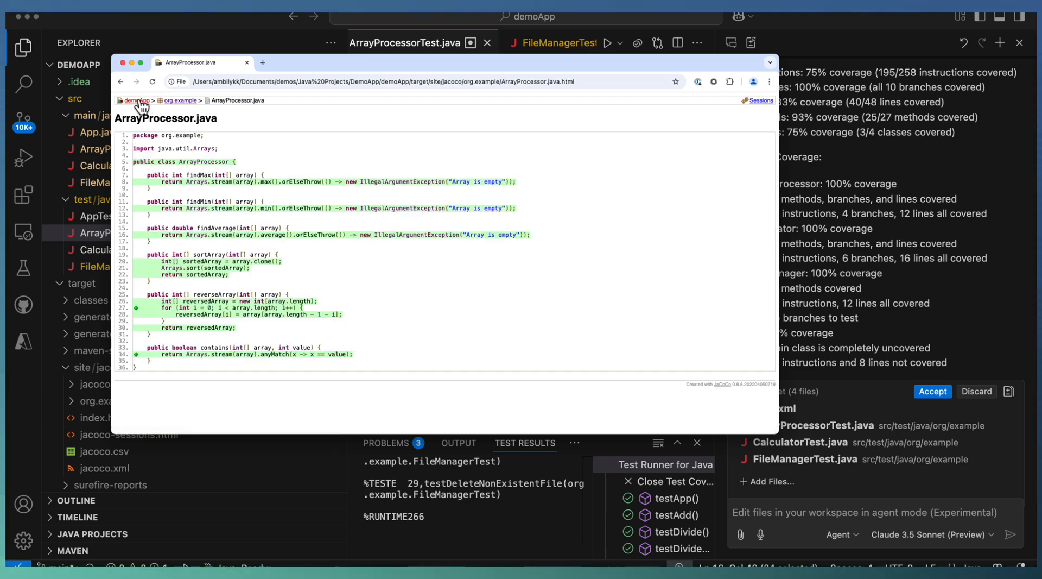
left_click(136, 100)
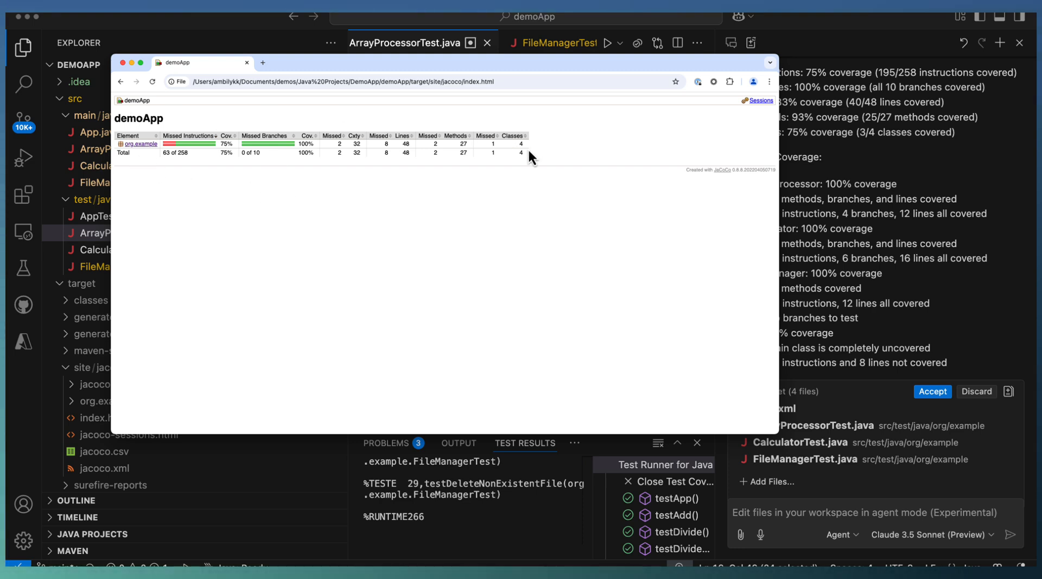
mouse_move(783, 522)
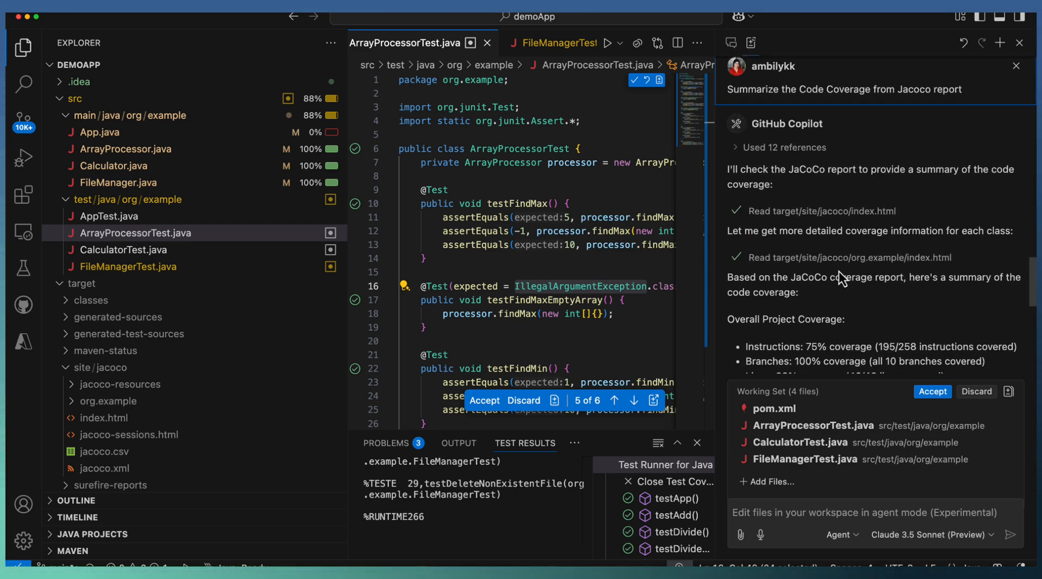
- Scroll Copilot Chat down to the coverage conclusion that only App lacks tests
scroll("down", 3)
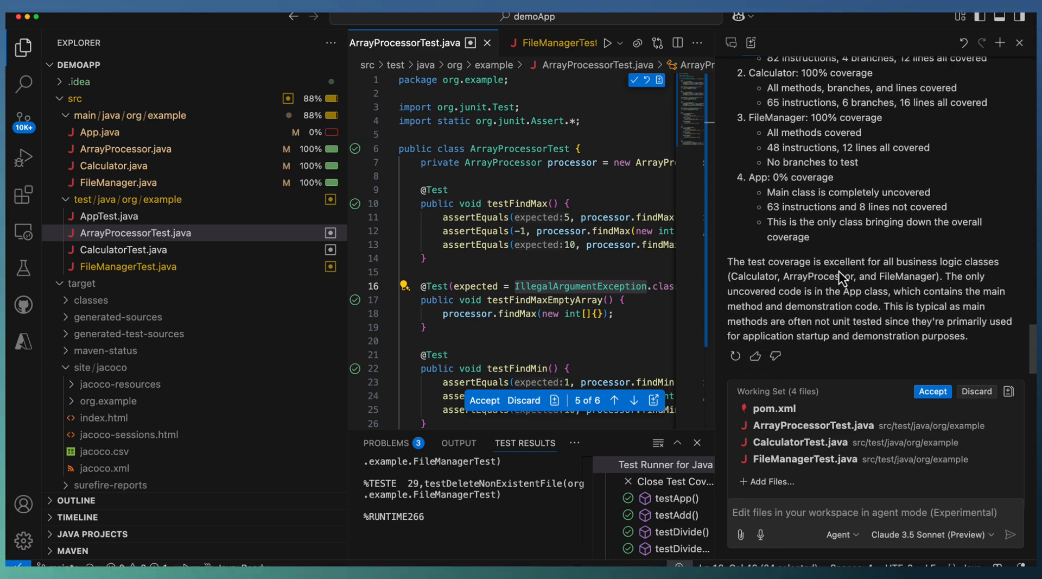